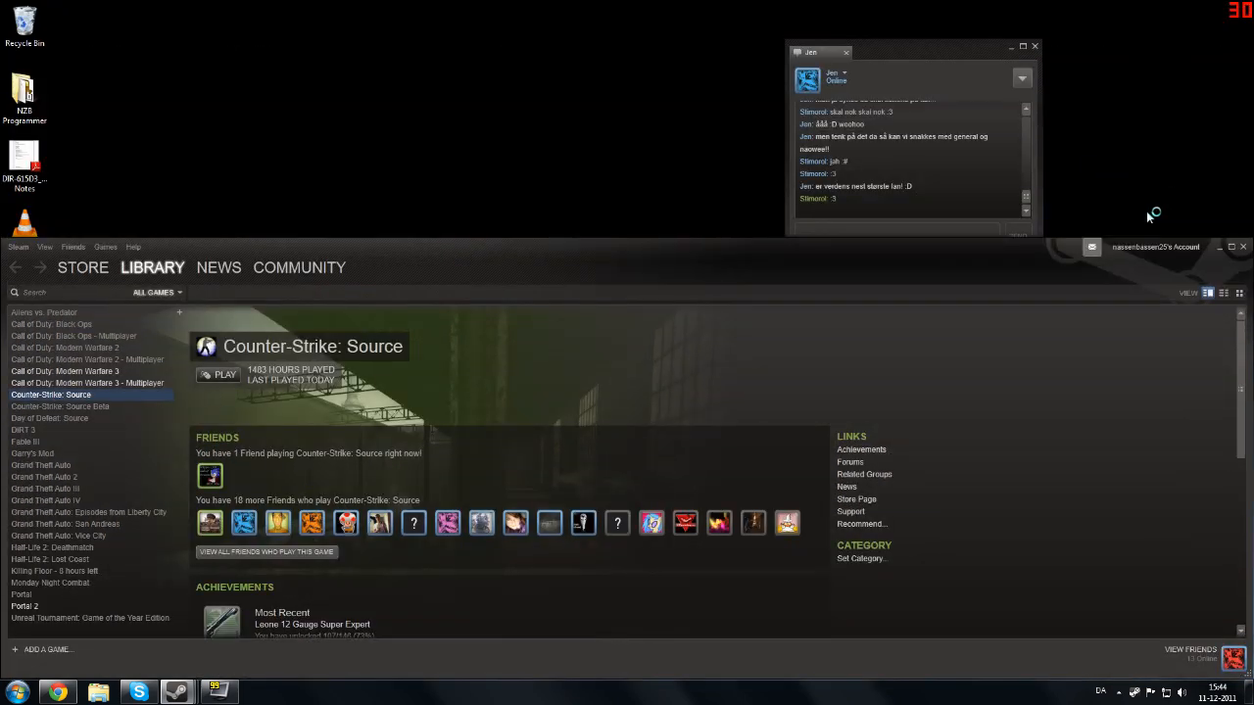
Launch Counter-Strike: Source from the Steam library while Fraps is running.
left_click(217, 374)
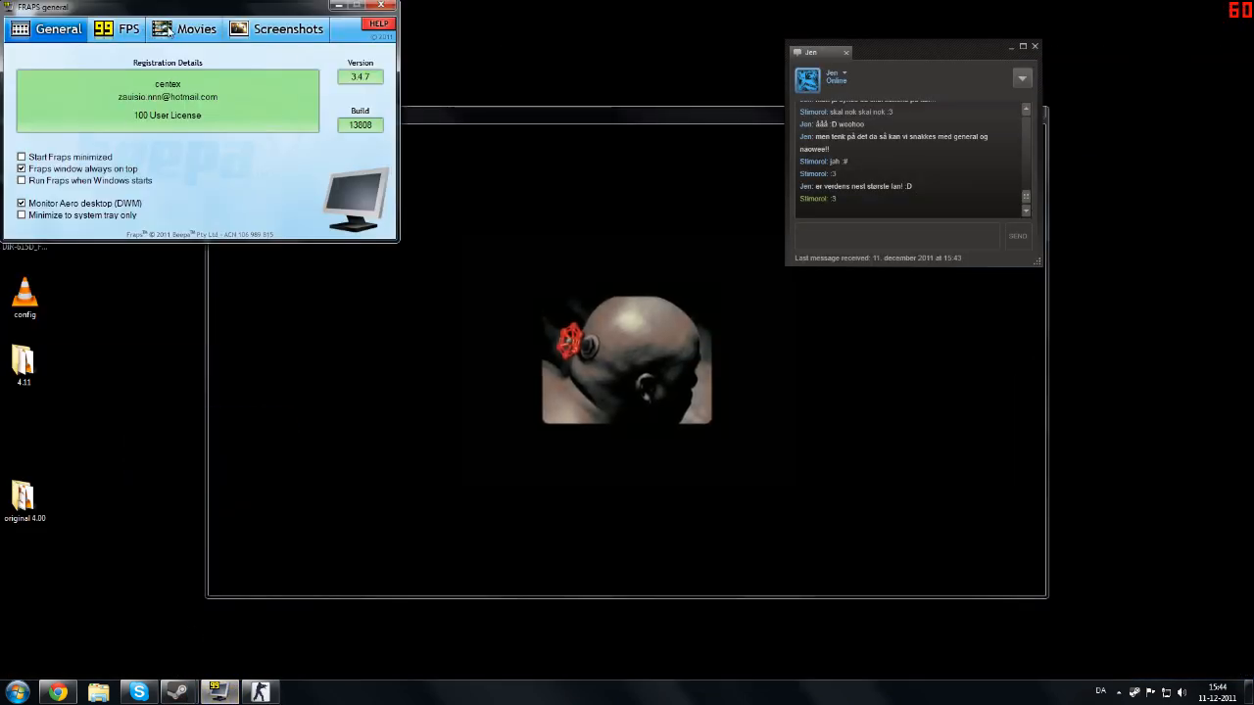
left_click(196, 29)
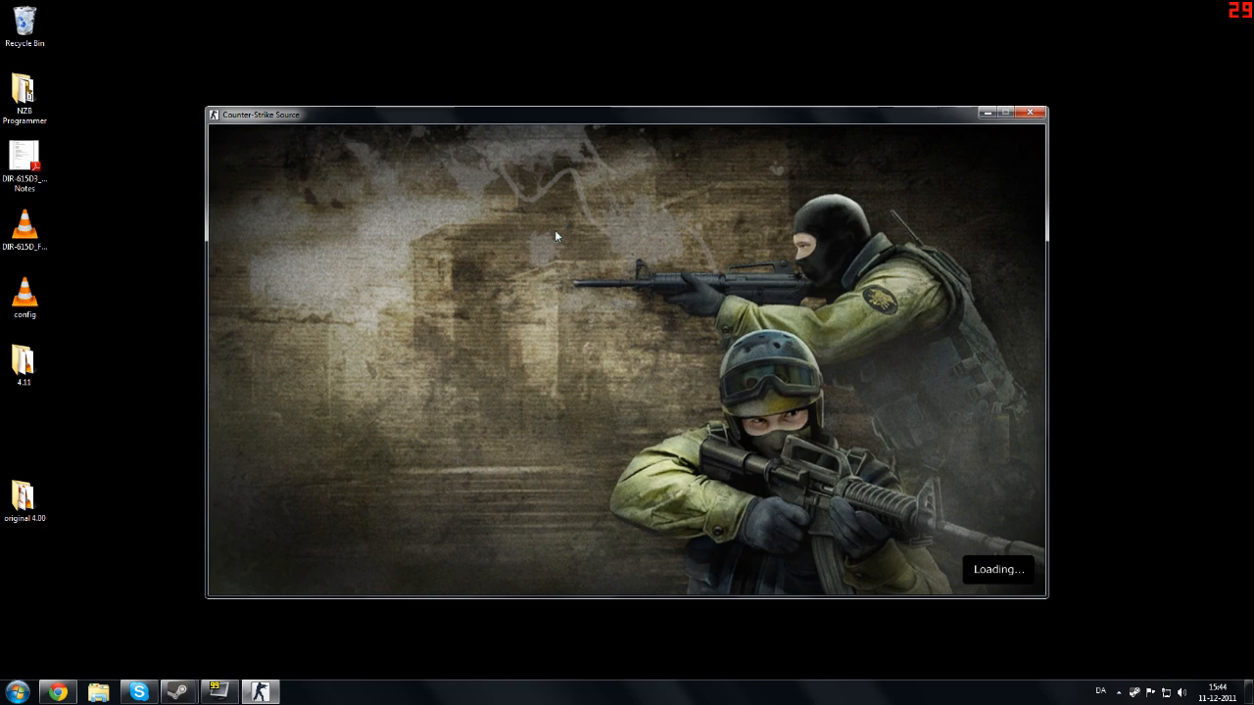
mouse_move(732, 95)
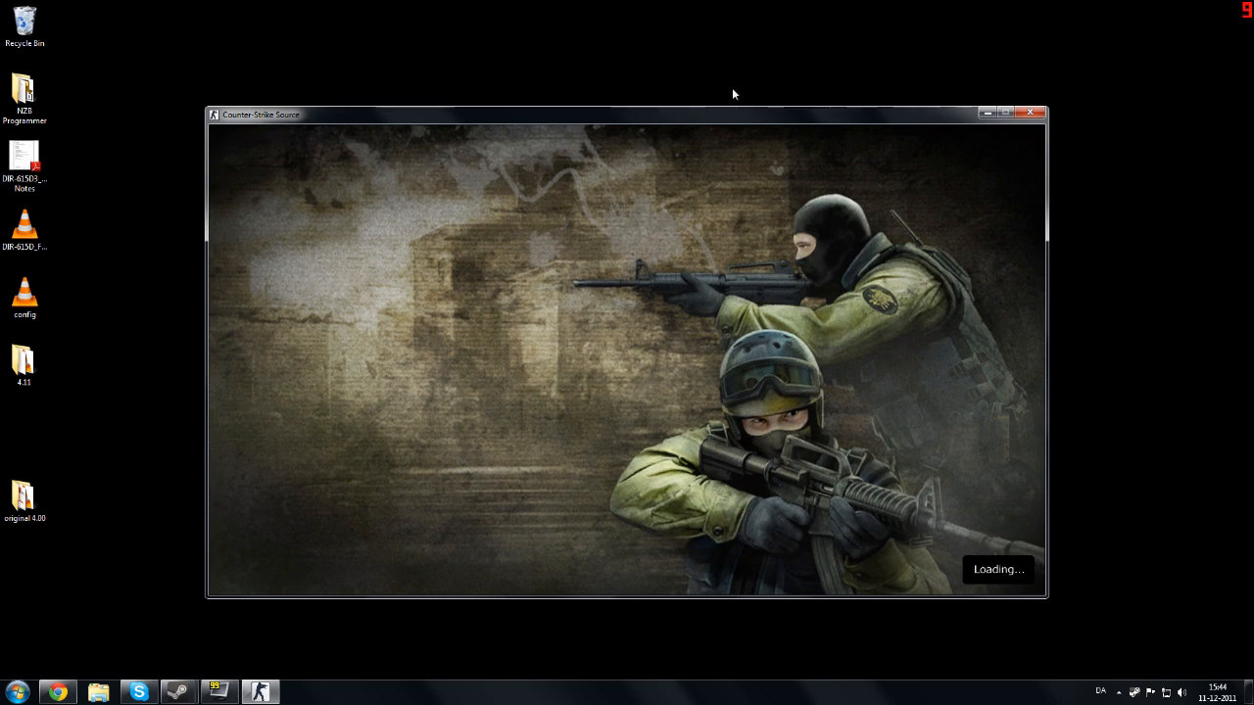
mouse_move(118, 534)
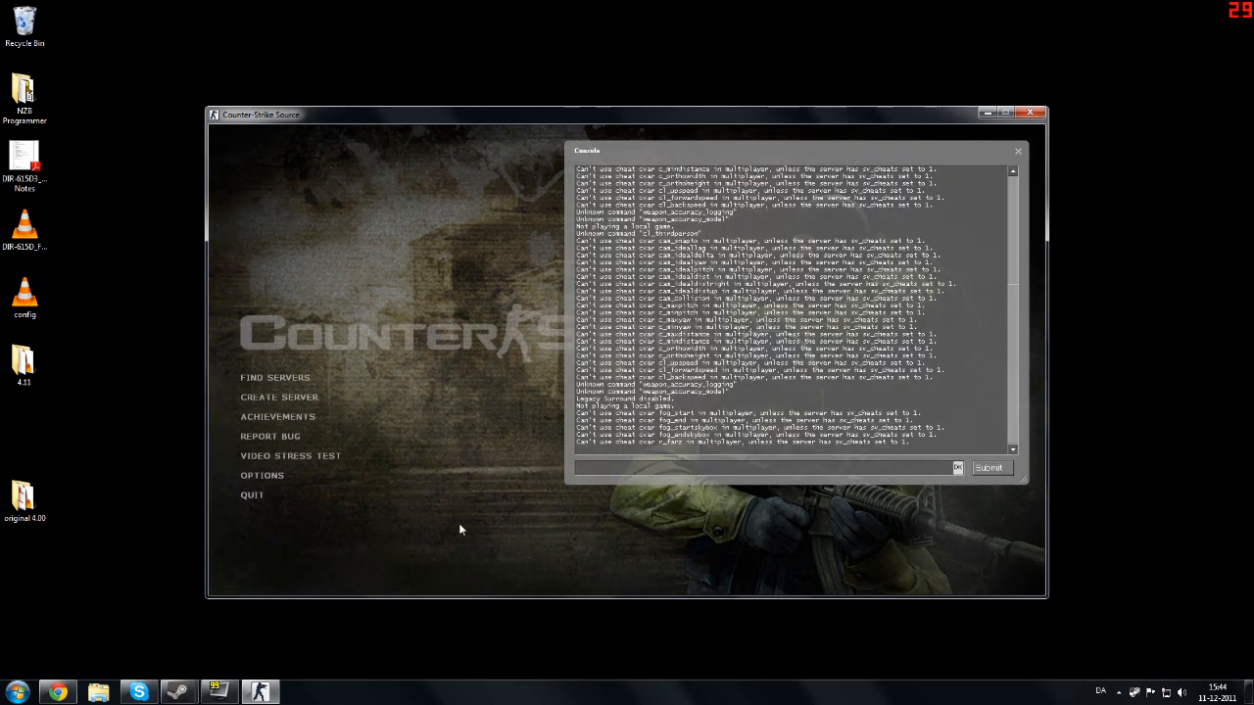
Record the vidtest demo on cs_militia and begin entering the playdemo command.
type("PLAYDEMO")
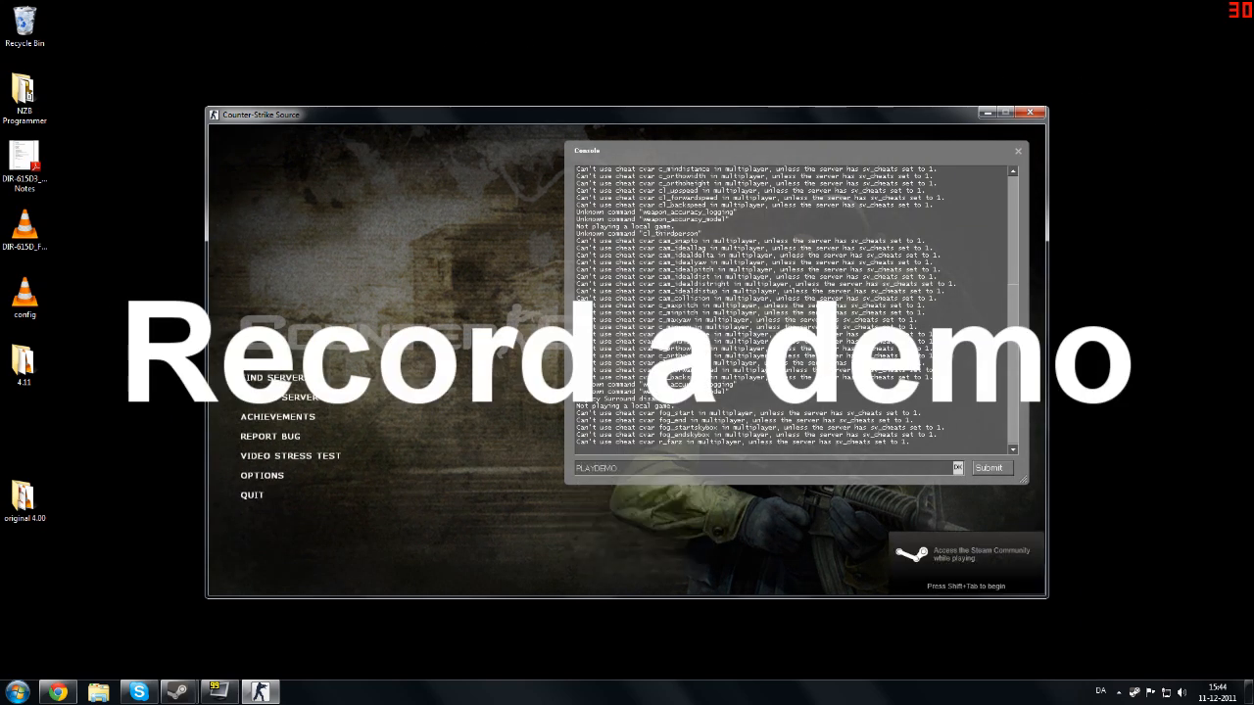
left_click(989, 468)
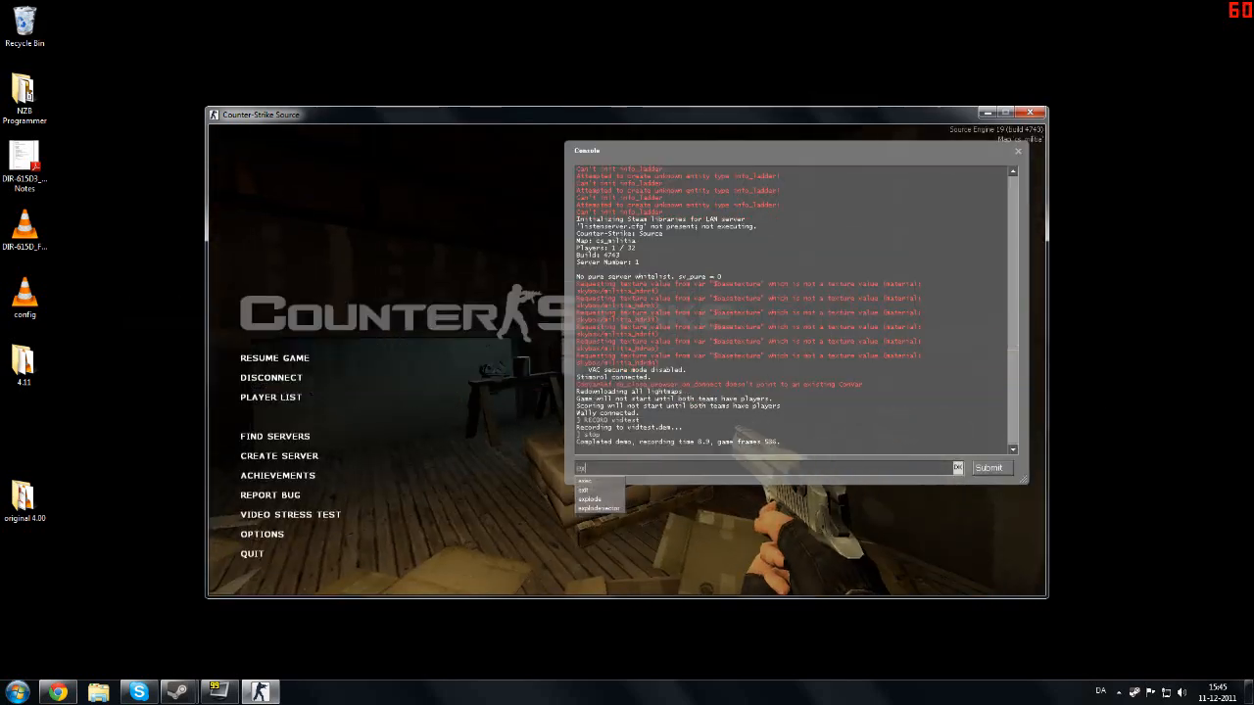
type("d")
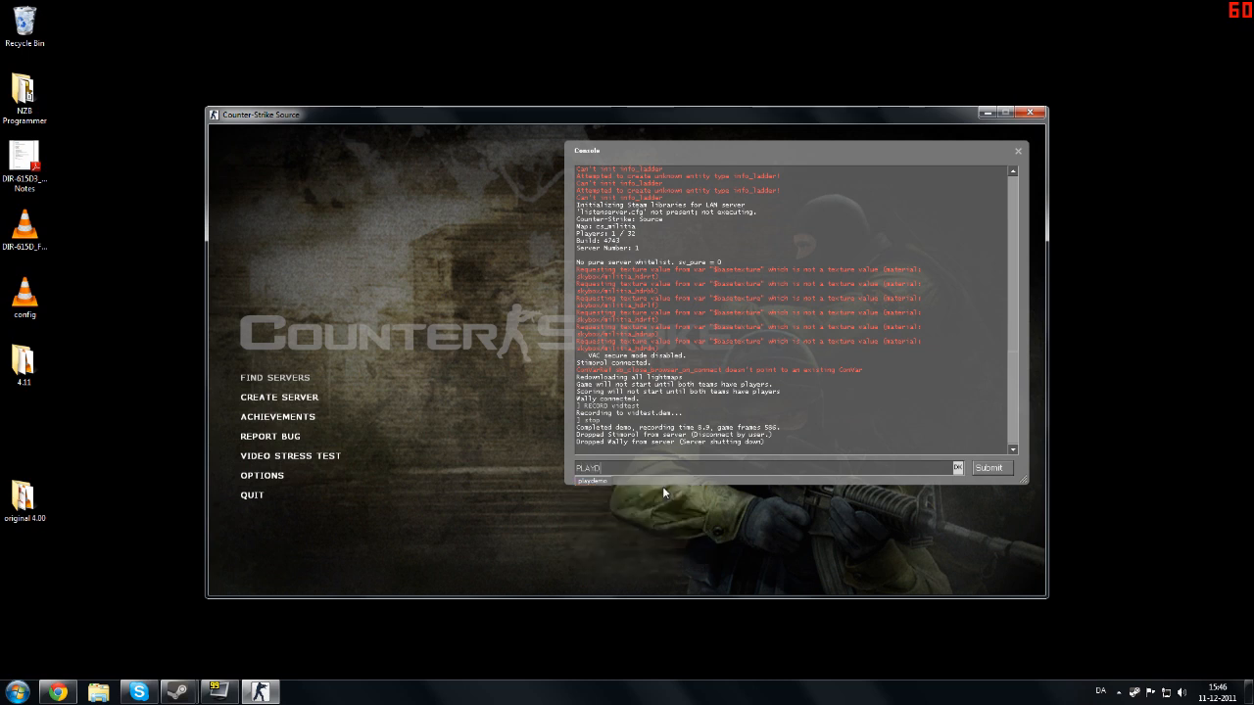
Enter 'playdemo vidtest' in the console to play back the recorded demo.
type("EMO")
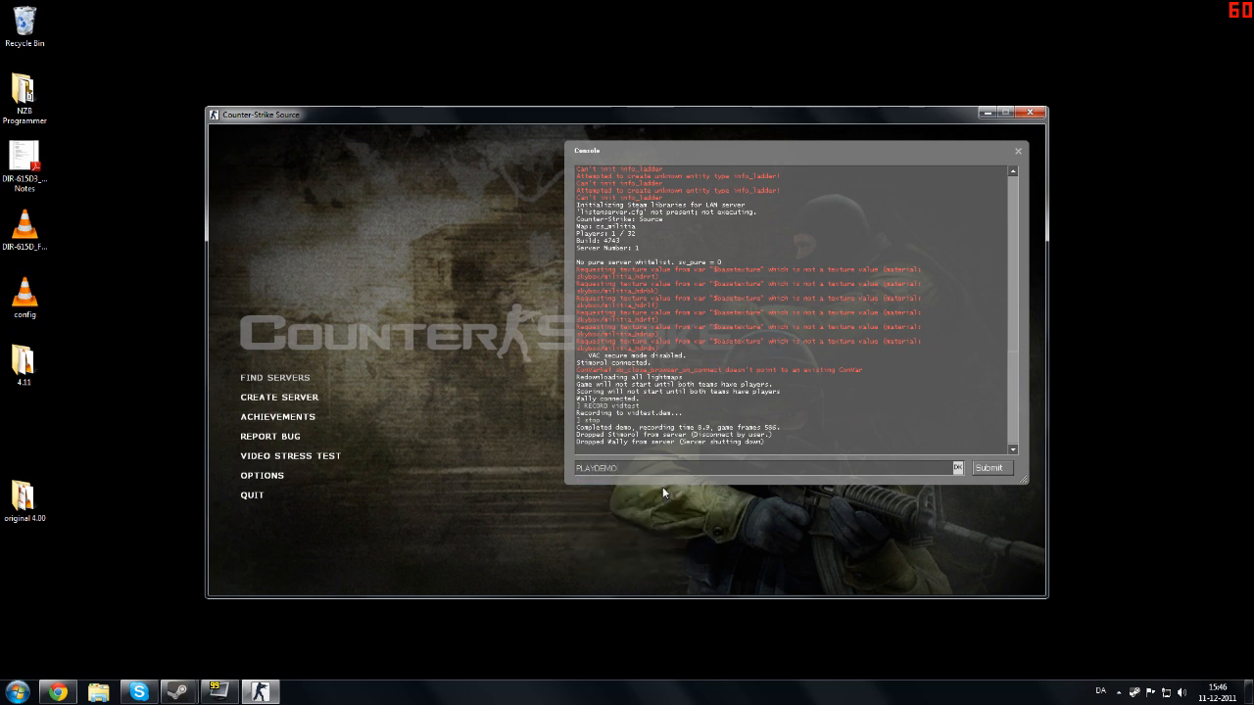
type("vid")
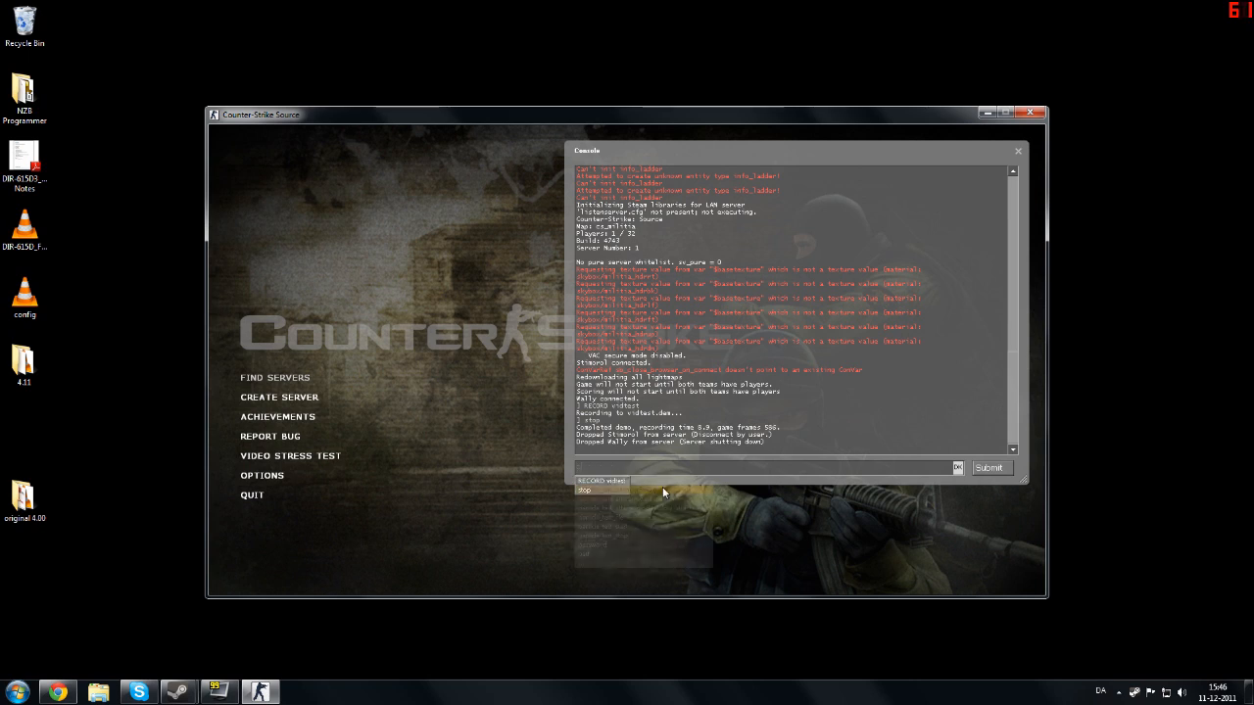
type("p")
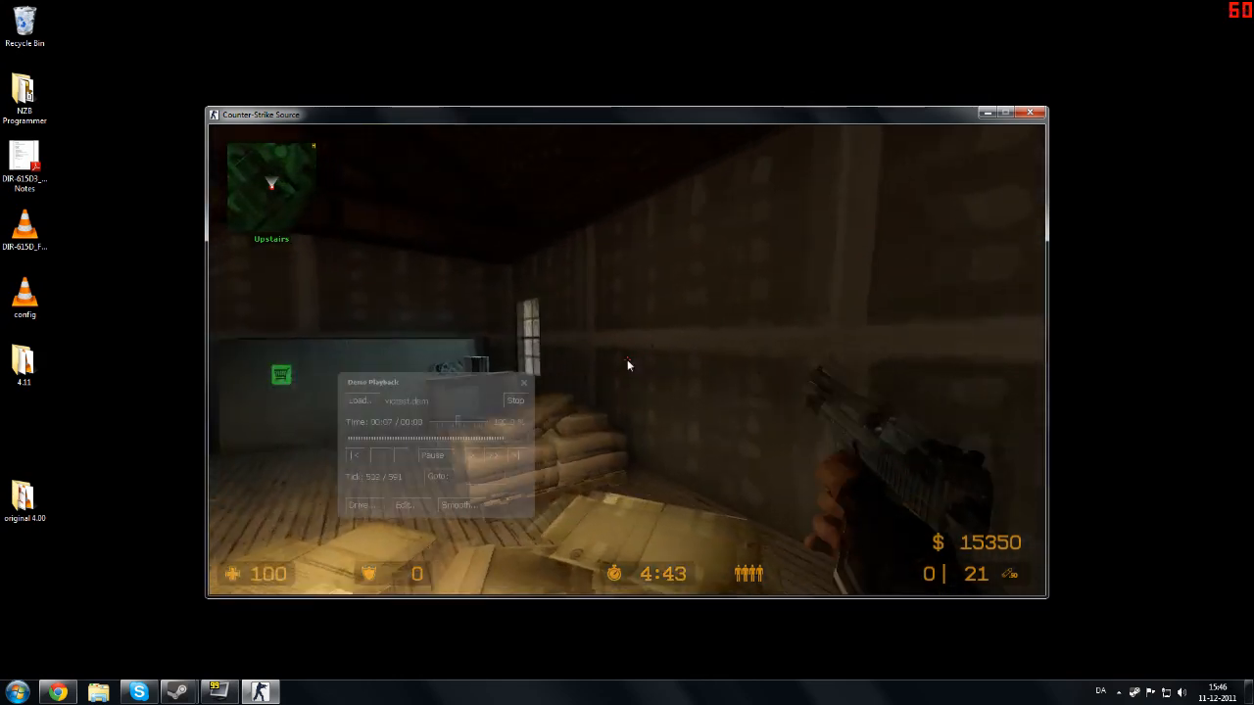
Restart vidtest from the beginning at 24.2% speed, then pause and close Demo Playback.
left_click(515, 400)
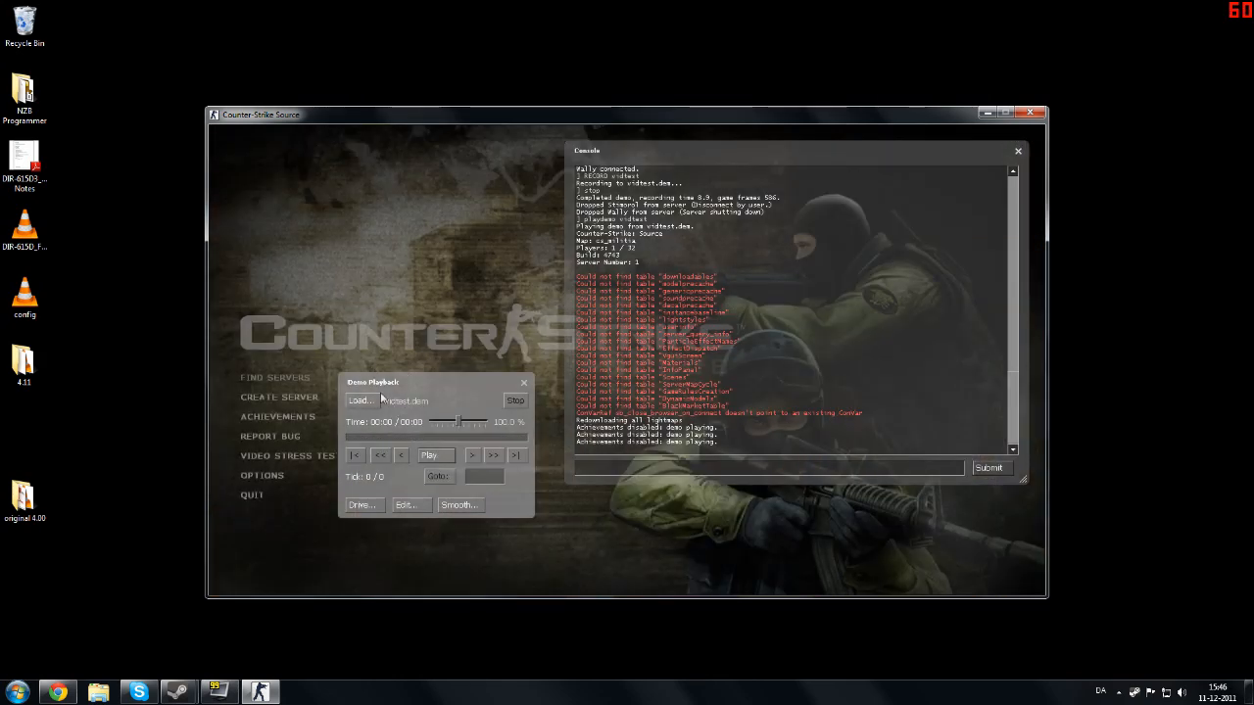
left_click(428, 455)
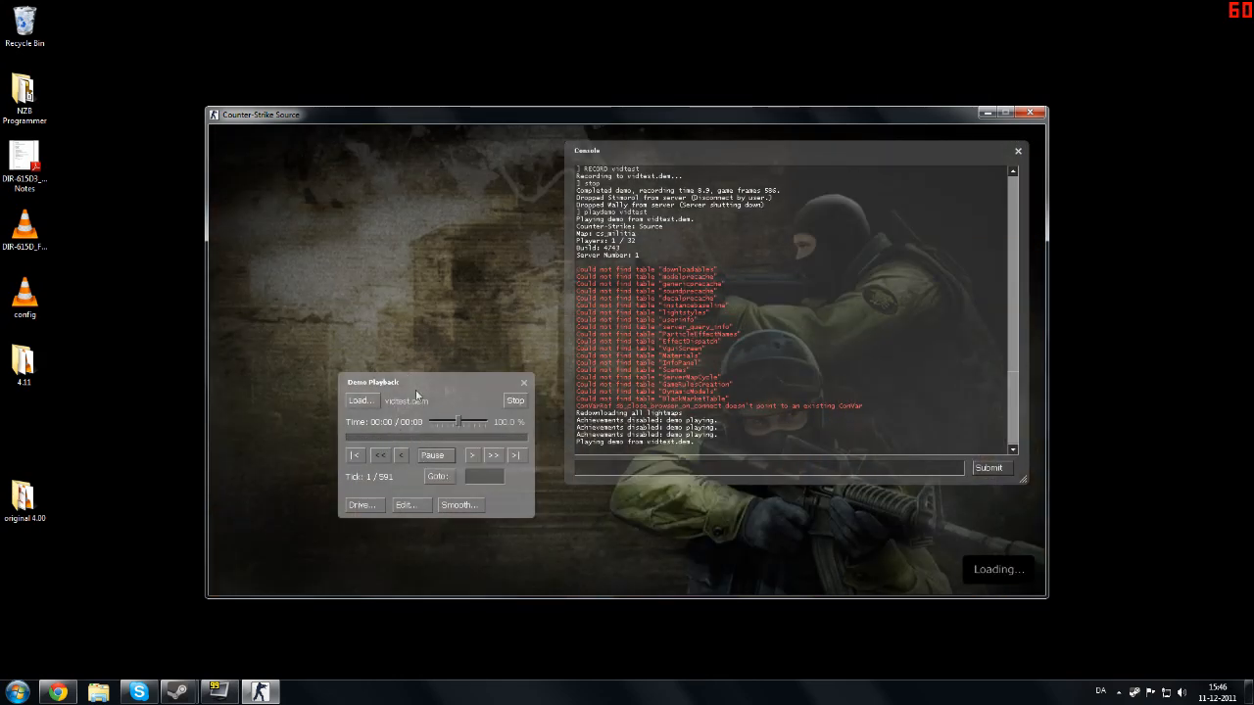
left_click(434, 454)
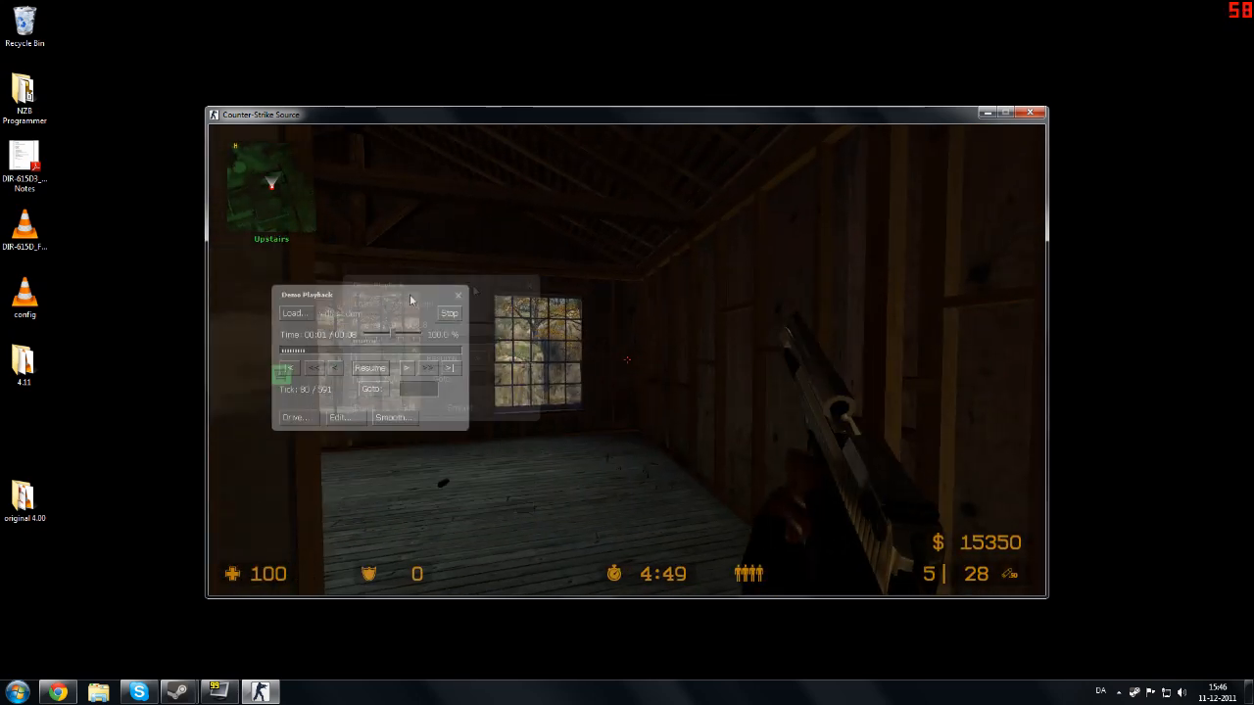
left_click_drag(372, 294, 532, 268)
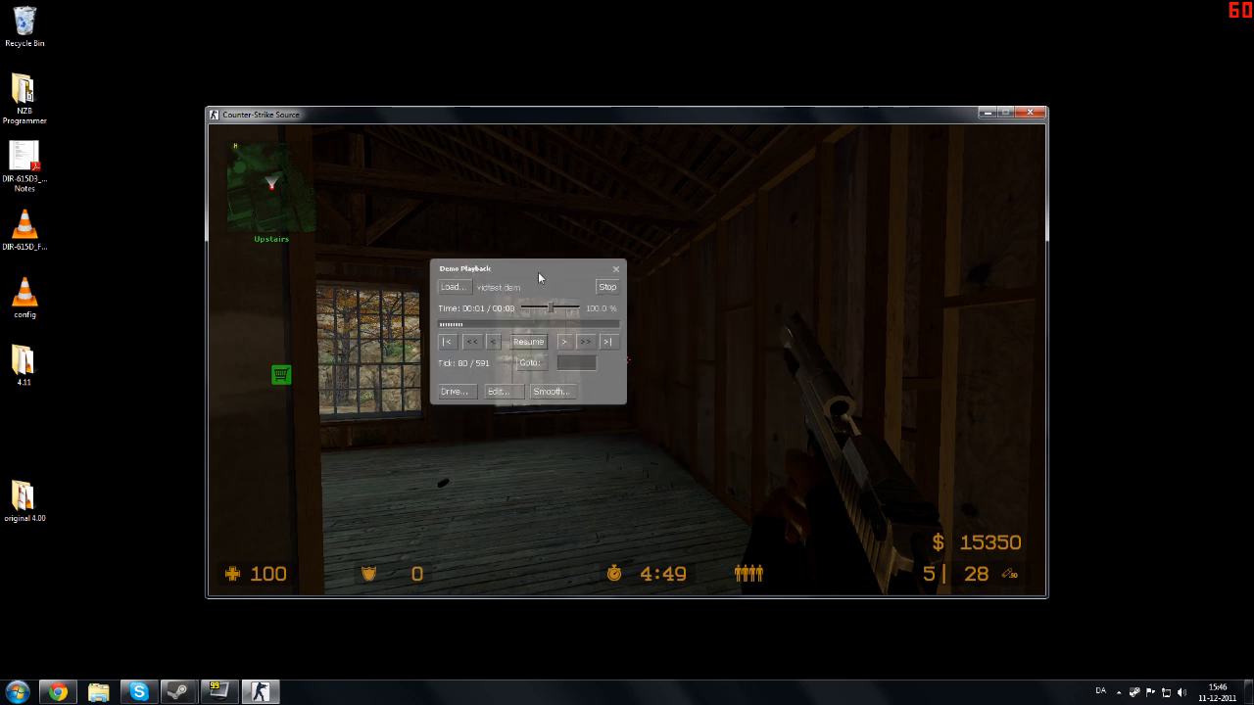
left_click(527, 340)
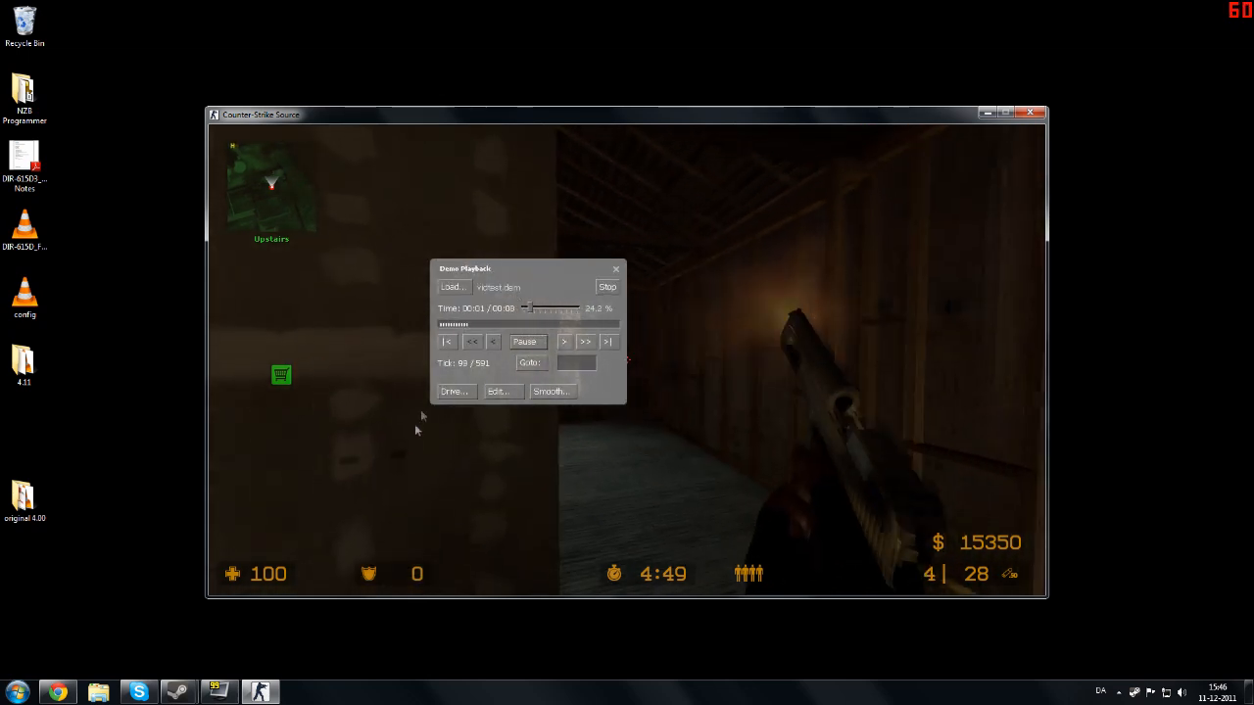
left_click_drag(465, 269, 287, 440)
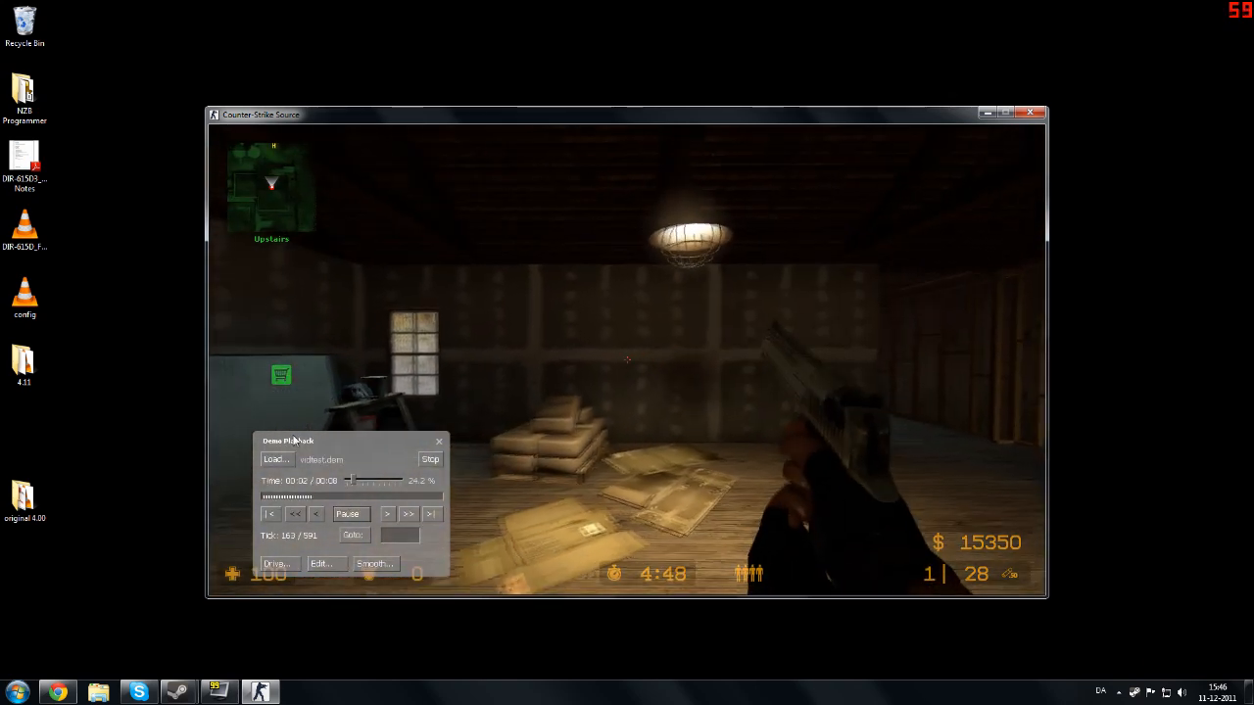
left_click(347, 513)
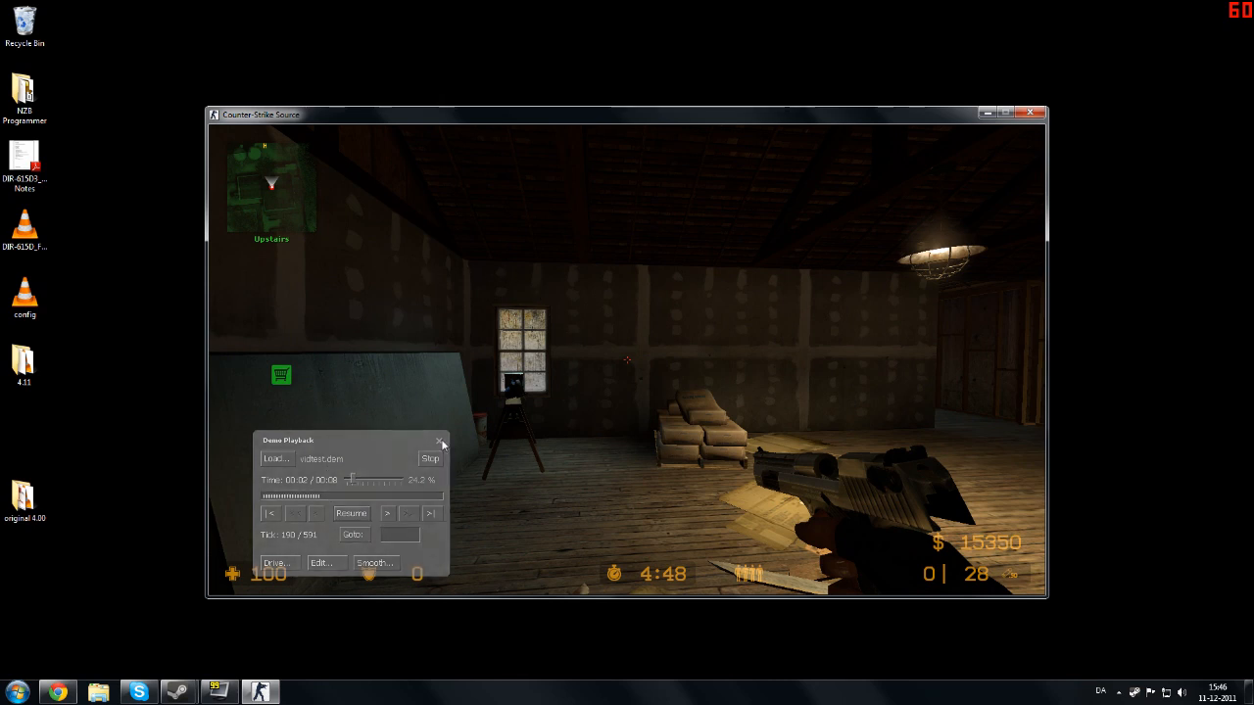
left_click(440, 442)
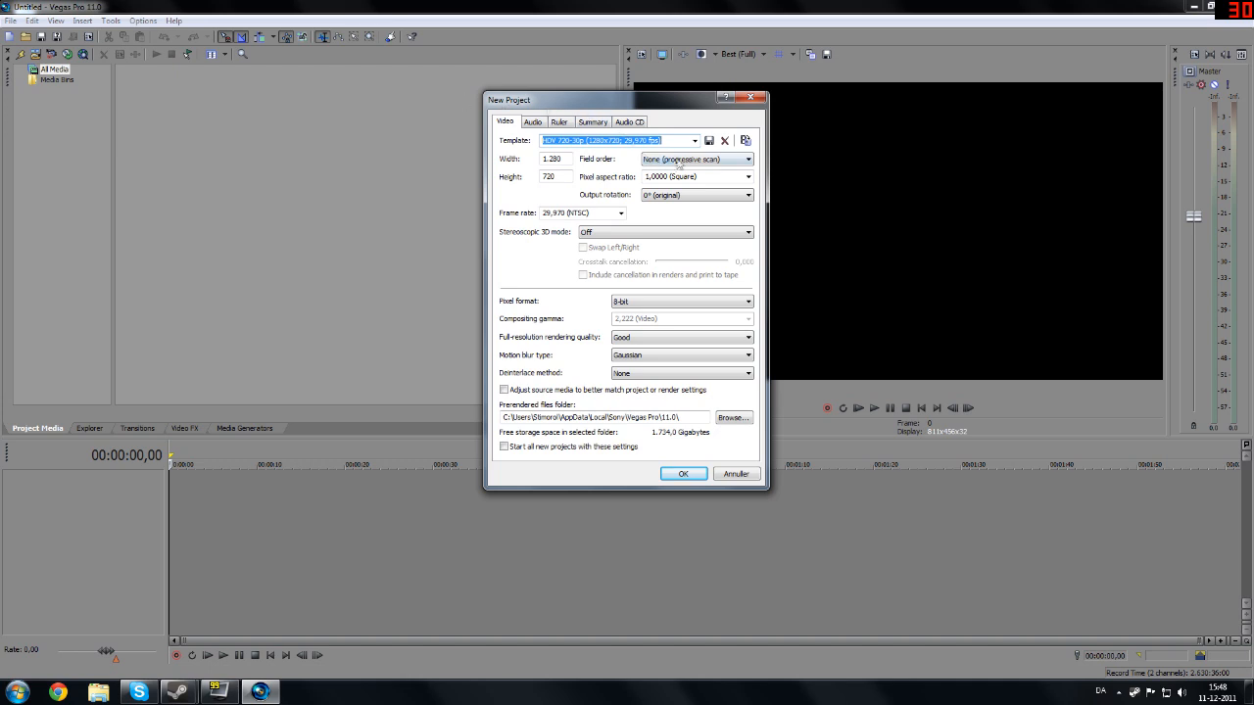
Create the project from the HDV 720-30p template (1280x720, 29.970 fps).
left_click(695, 140)
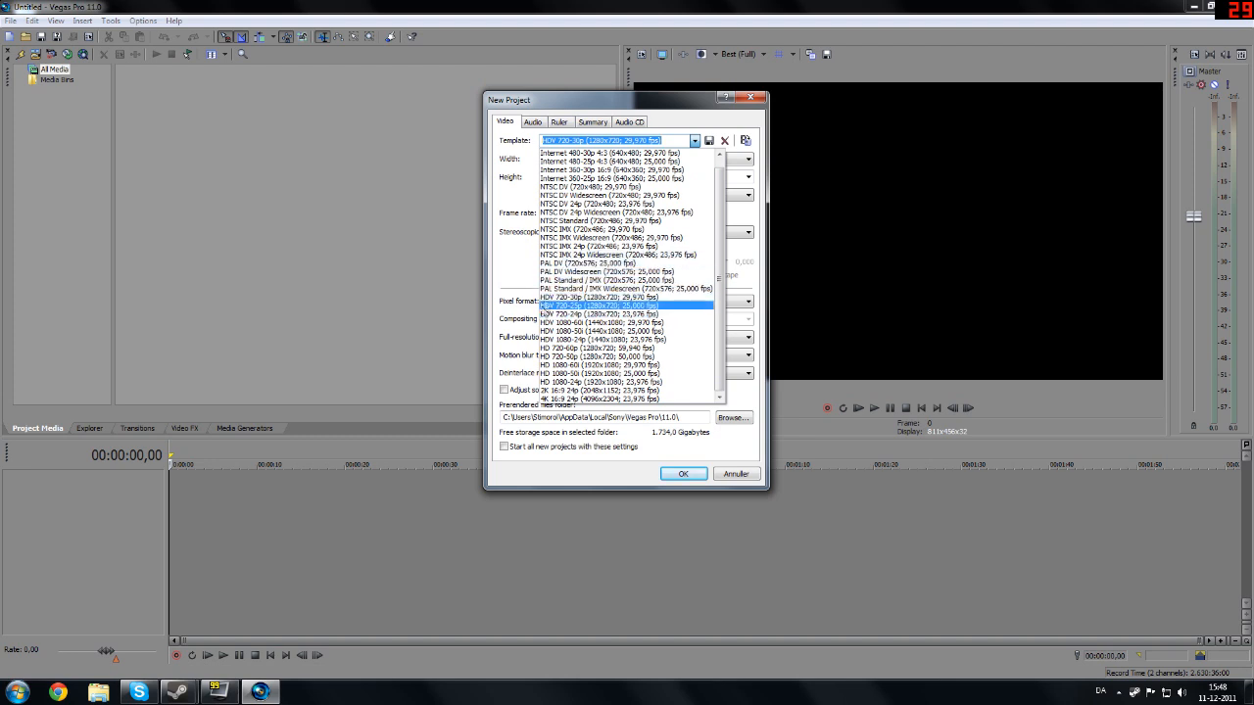
left_click(597, 348)
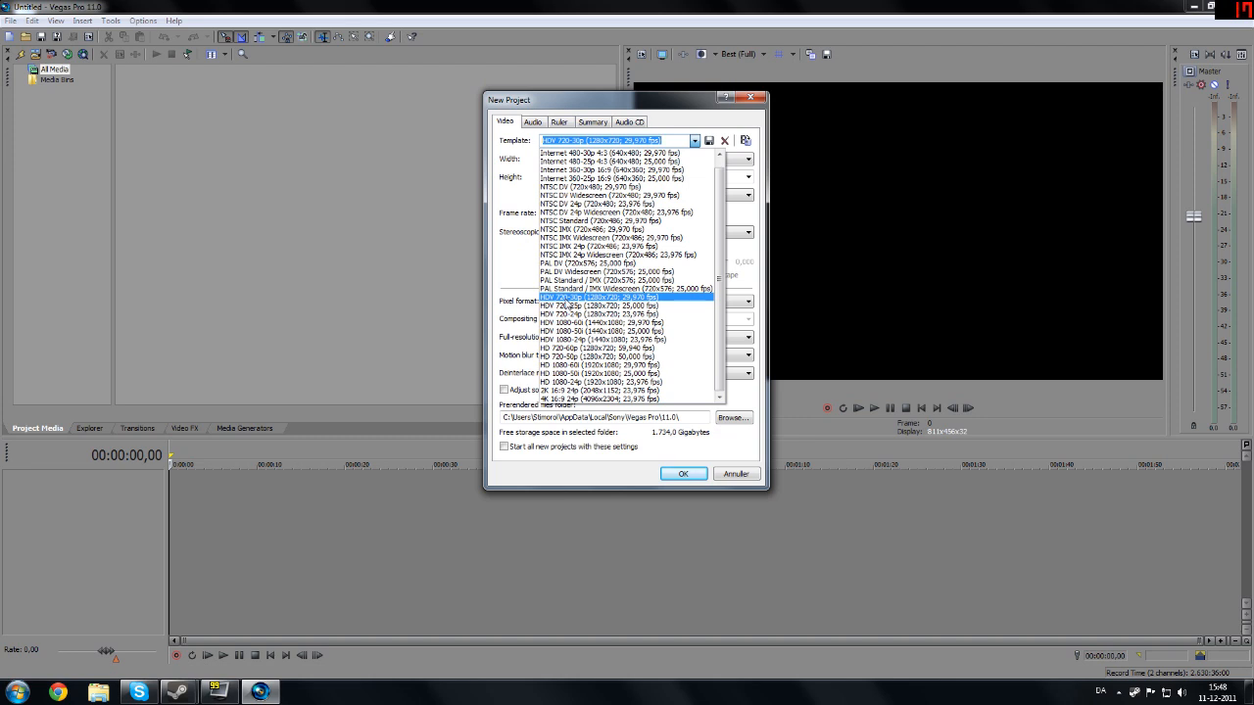
left_click(627, 298)
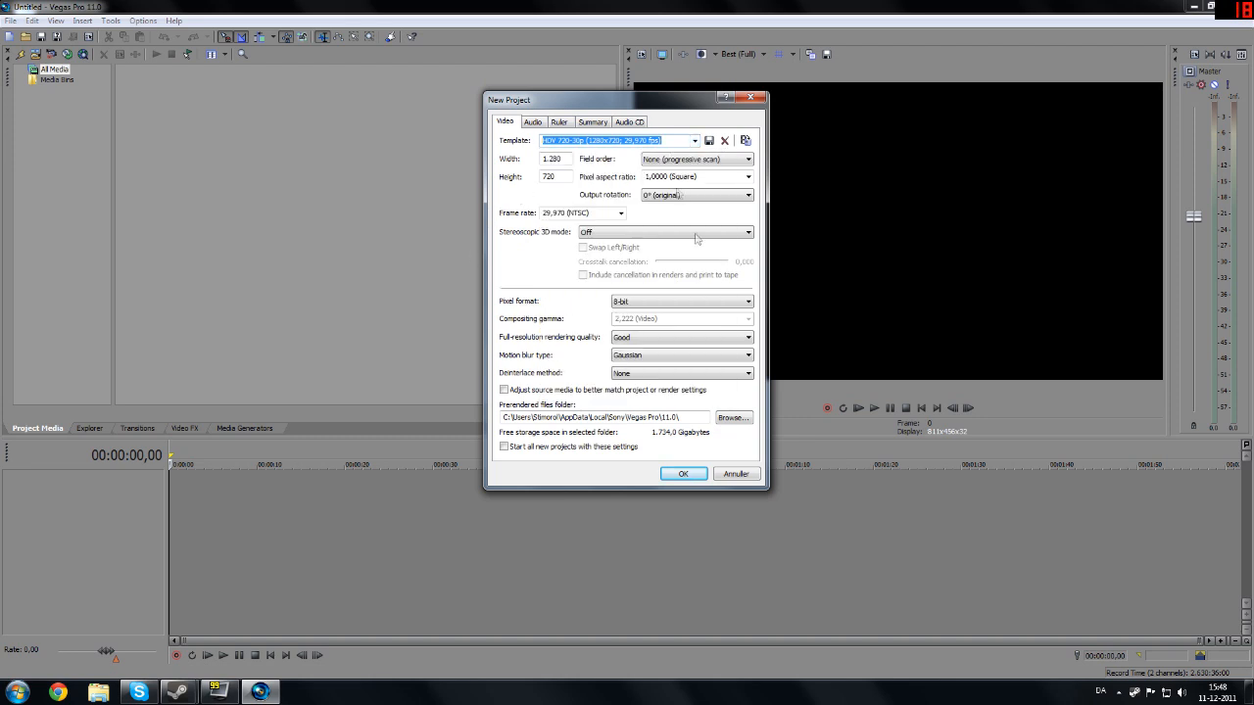
left_click(682, 473)
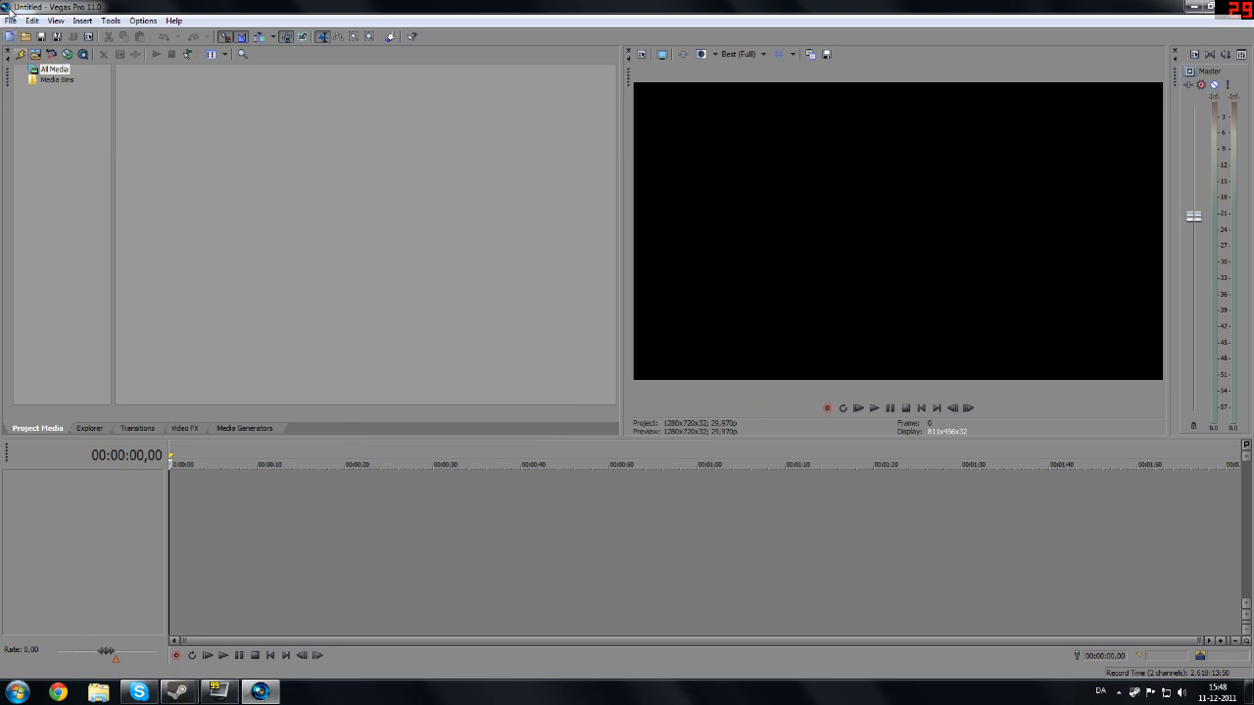
Import the hl2 recording from the Movies folder onto the timeline.
left_click(11, 21)
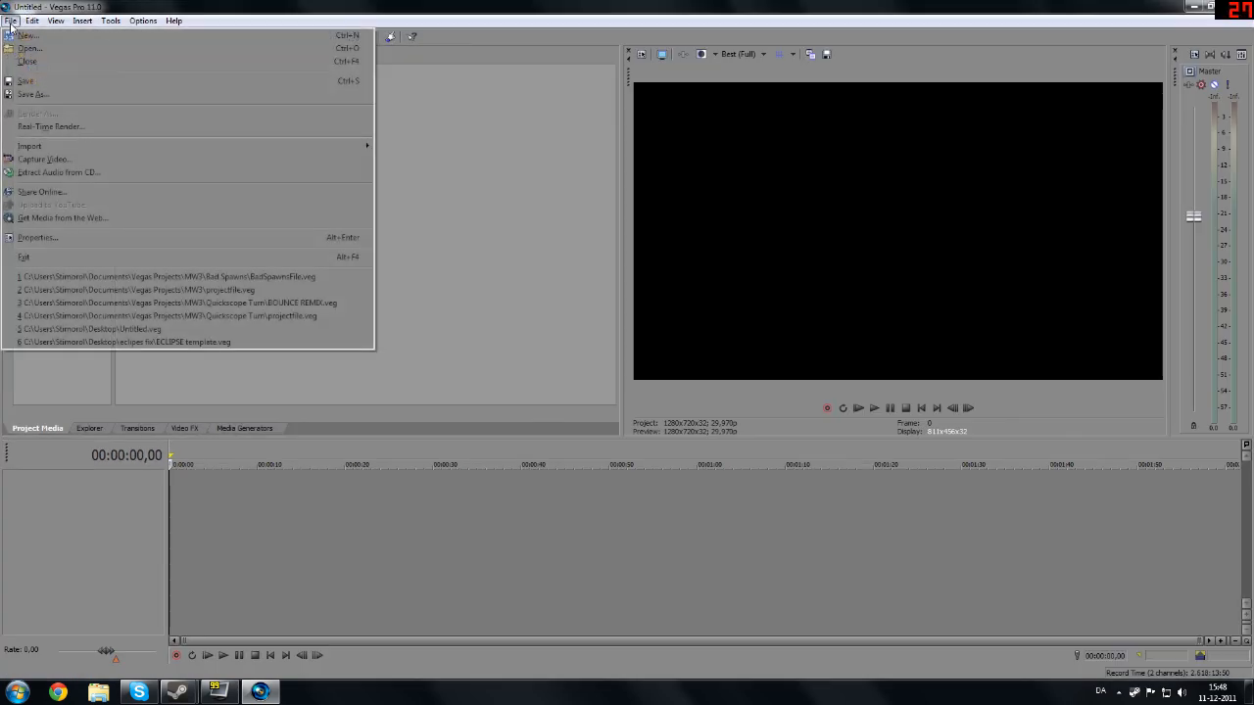
mouse_move(31, 47)
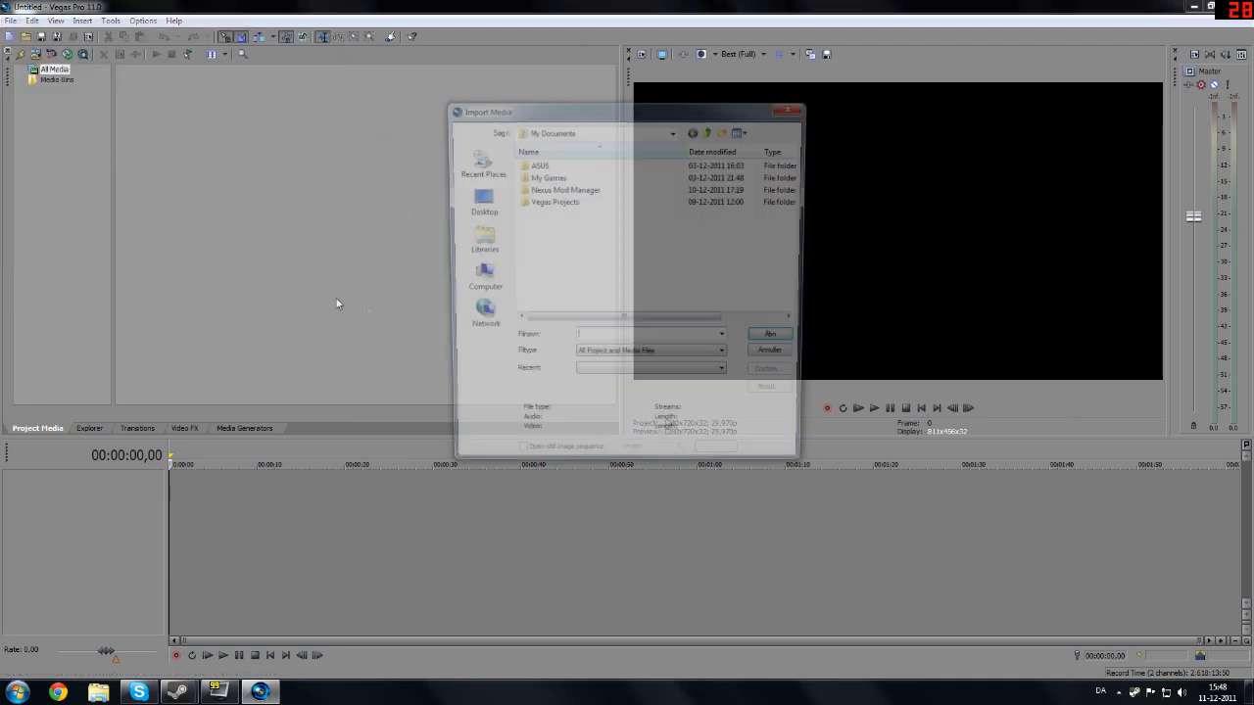
left_click(484, 200)
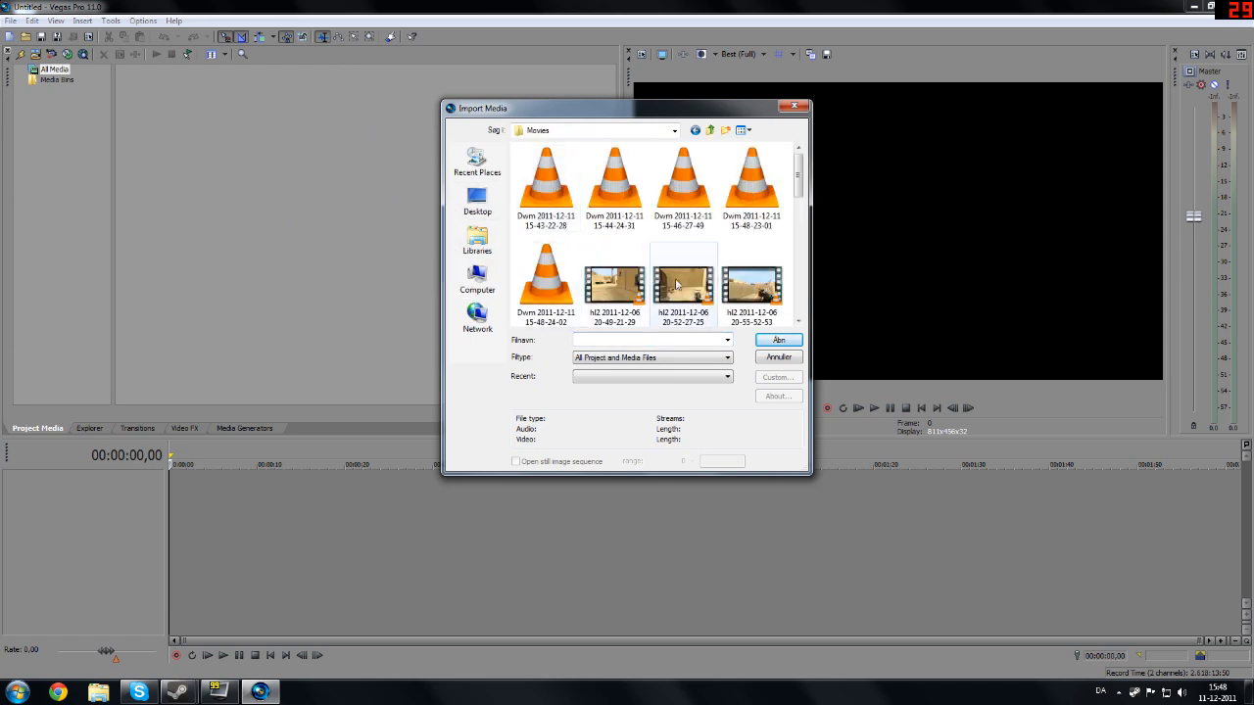
scroll("down", 3)
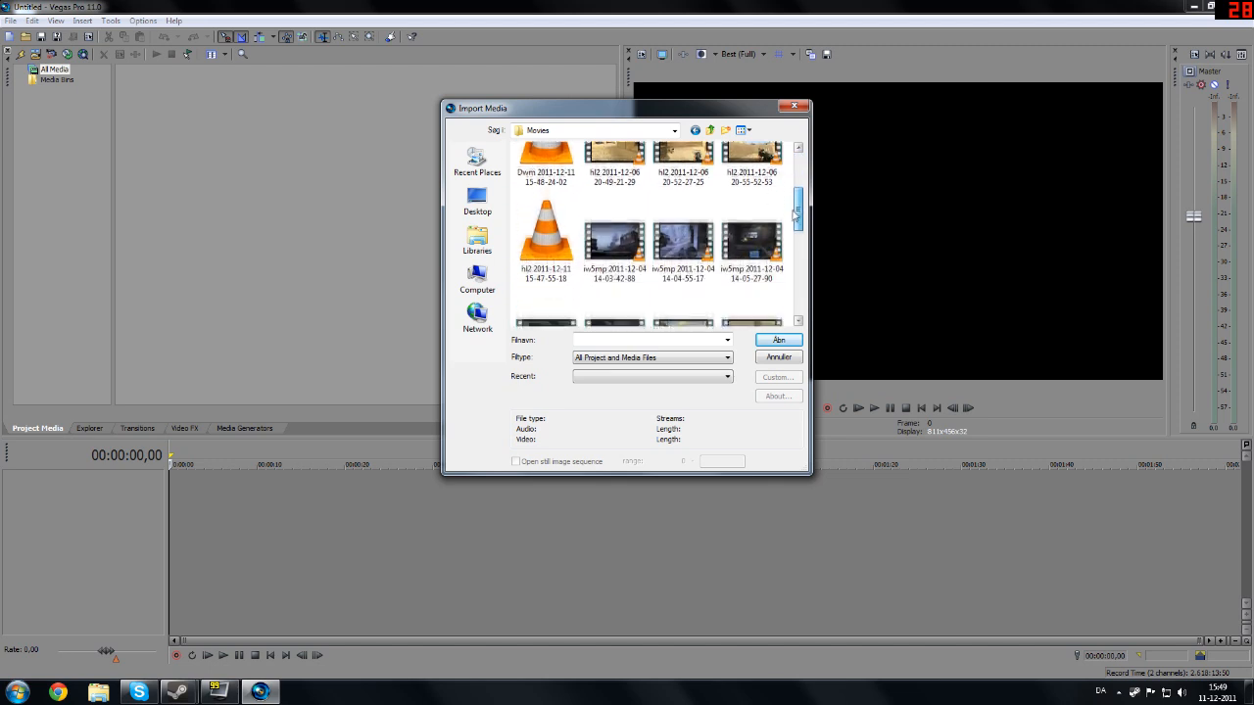
scroll("down", 3)
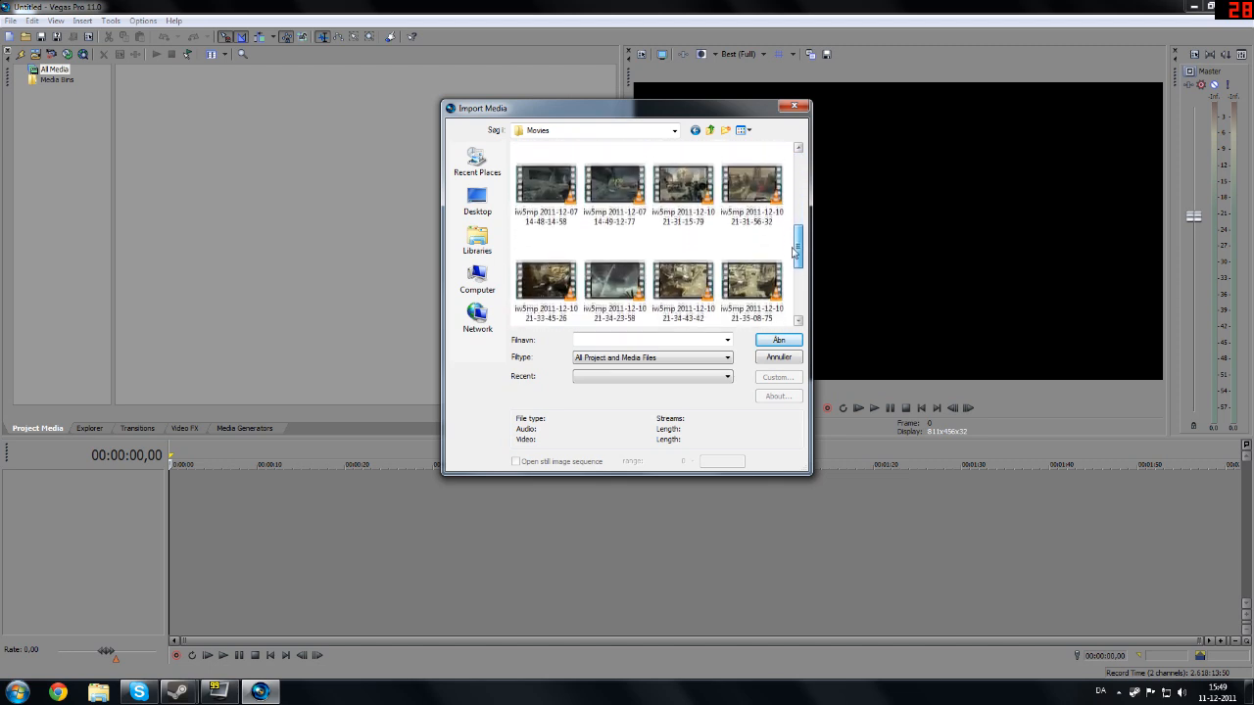
scroll("down", 3)
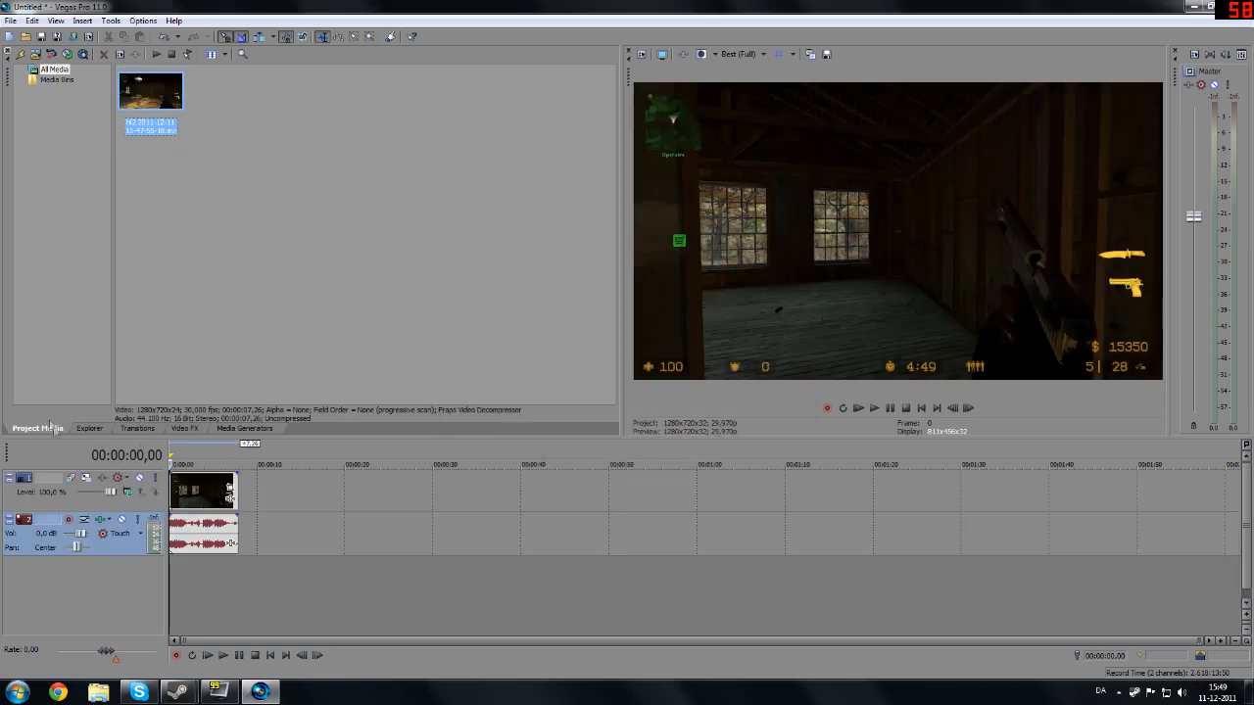
Browse the 32-bit floating point and Third Party plugin folders, then show Video FX.
left_click(244, 428)
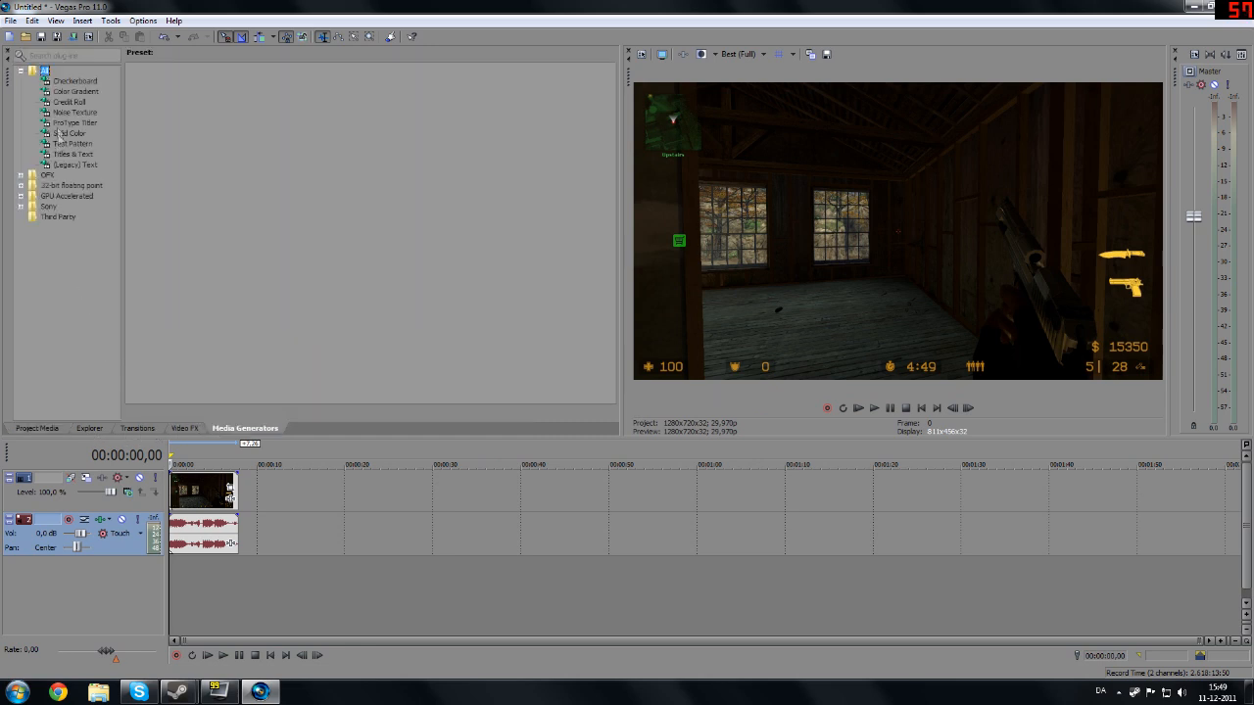
left_click(72, 185)
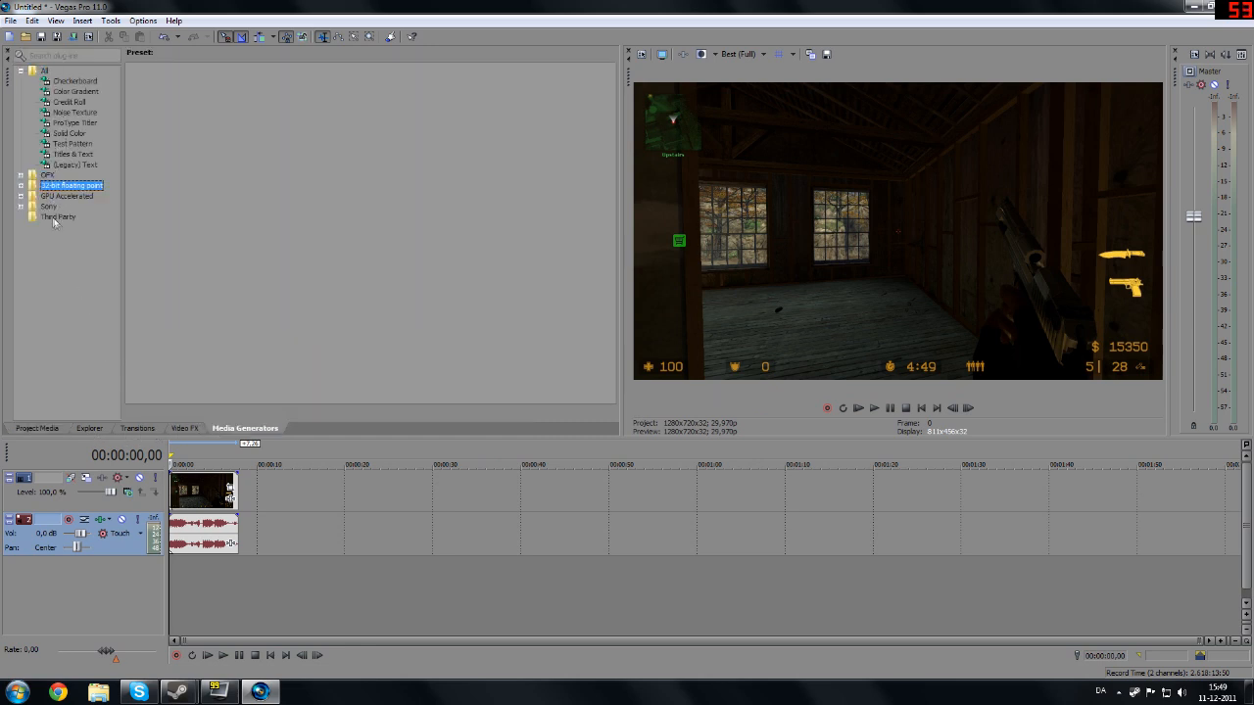
left_click(58, 217)
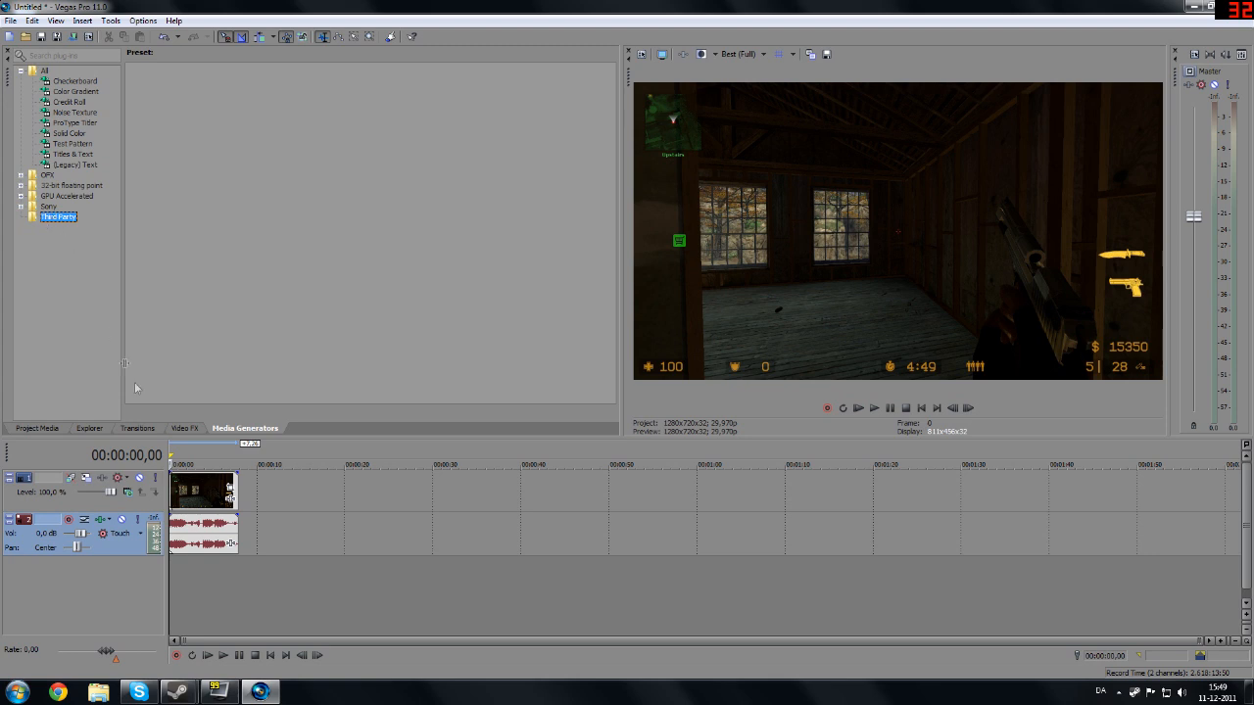
left_click(185, 428)
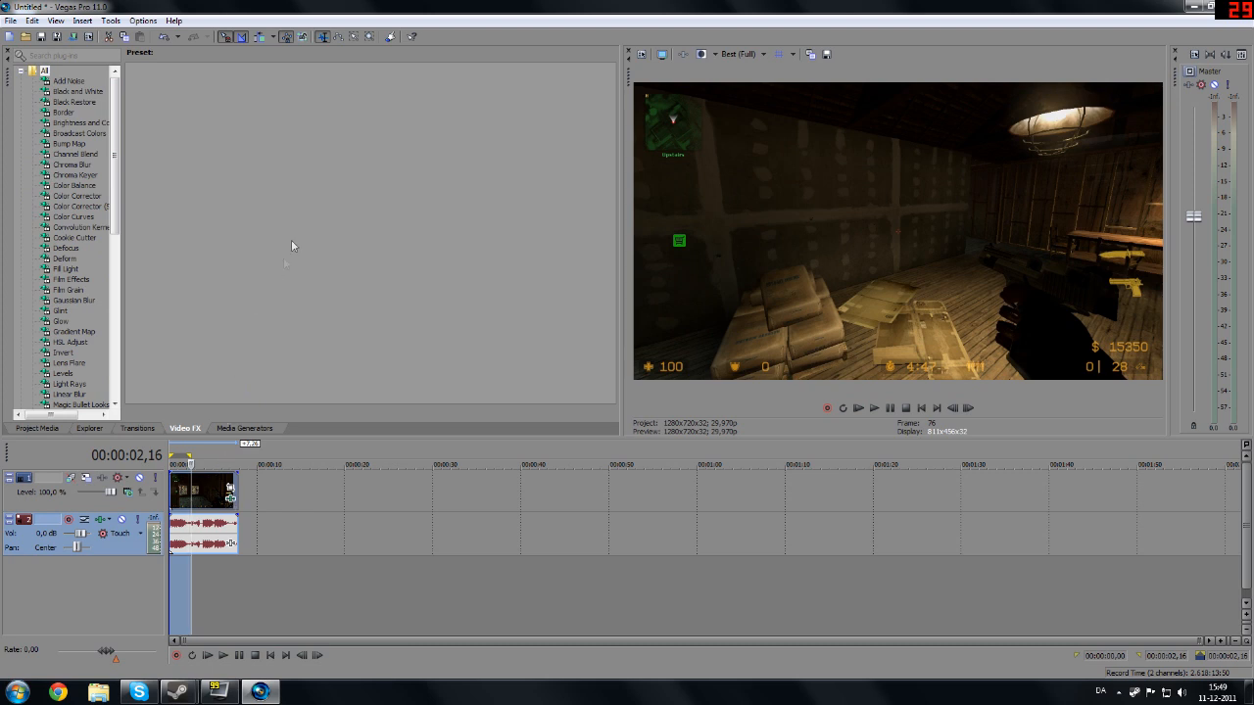
mouse_move(233, 494)
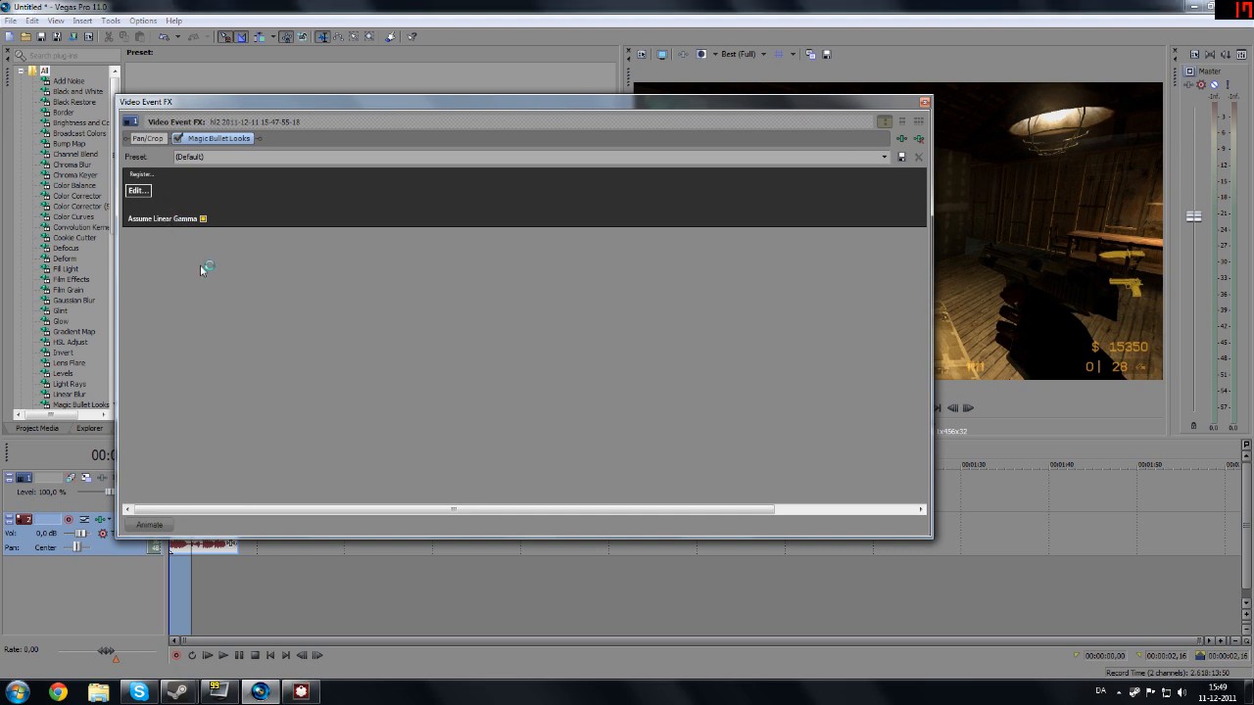
mouse_move(301, 693)
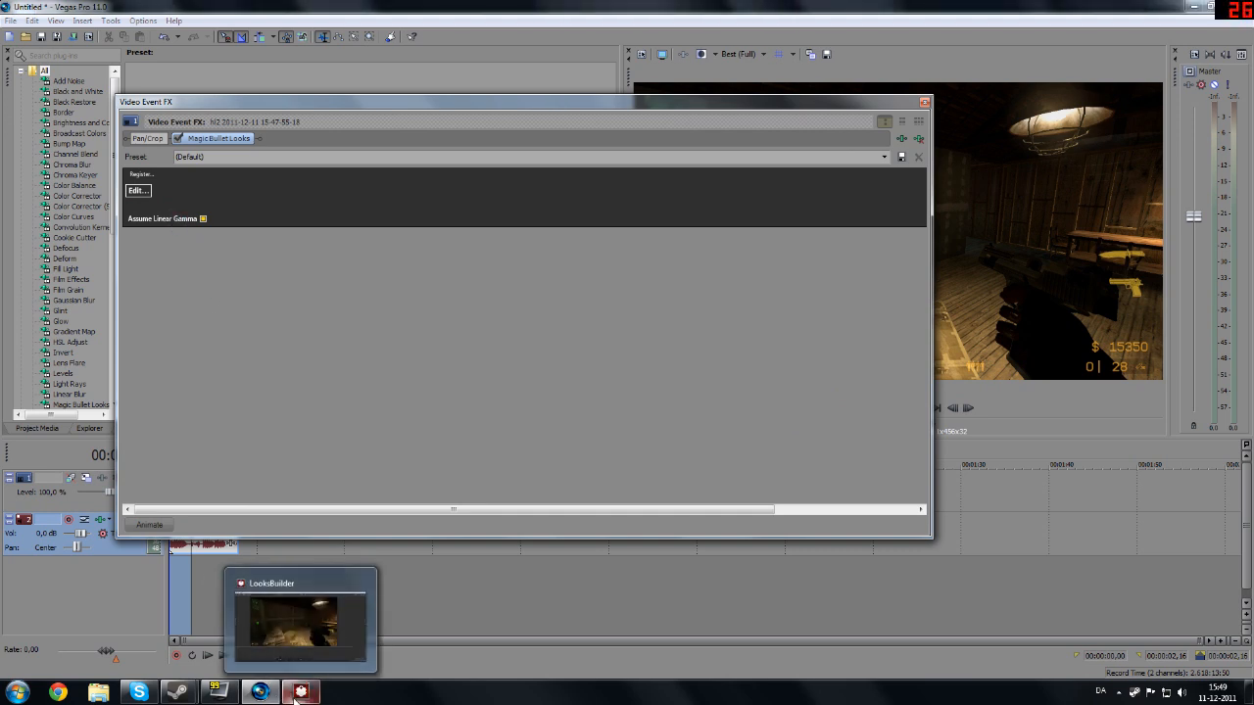
Pick a saved look in LooksBuilder for a high-contrast grade on the clip.
left_click(299, 622)
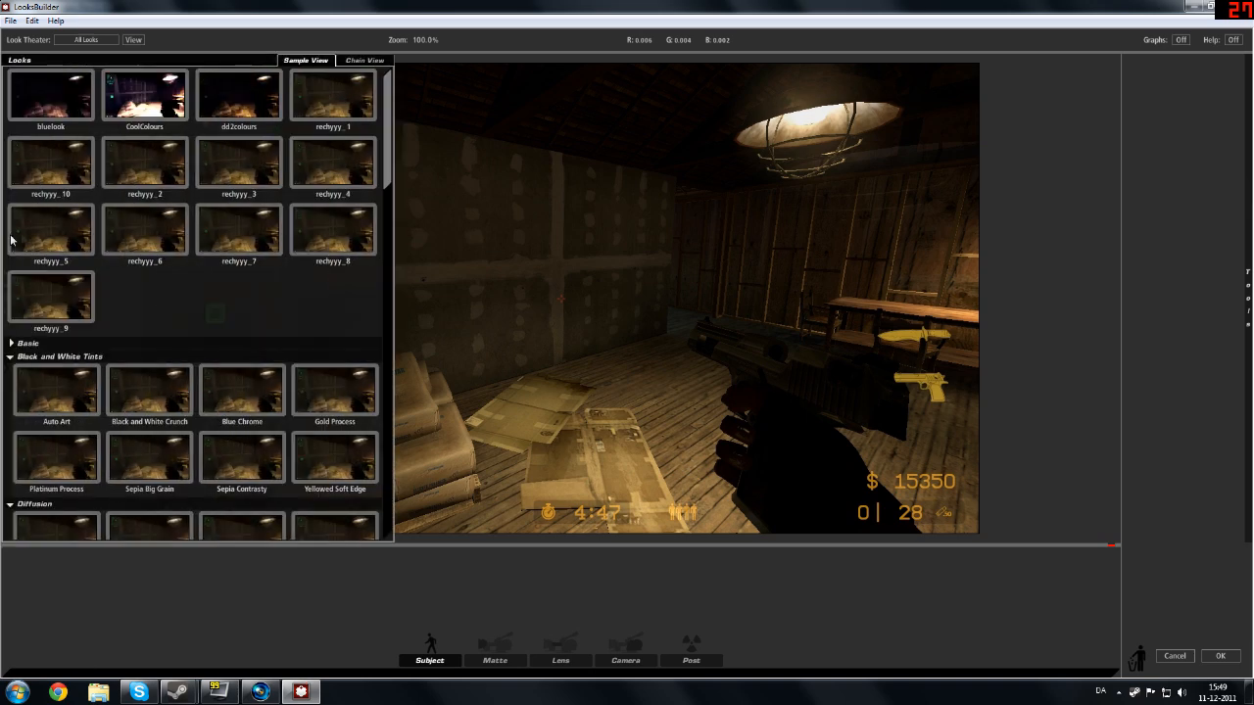
left_click(144, 94)
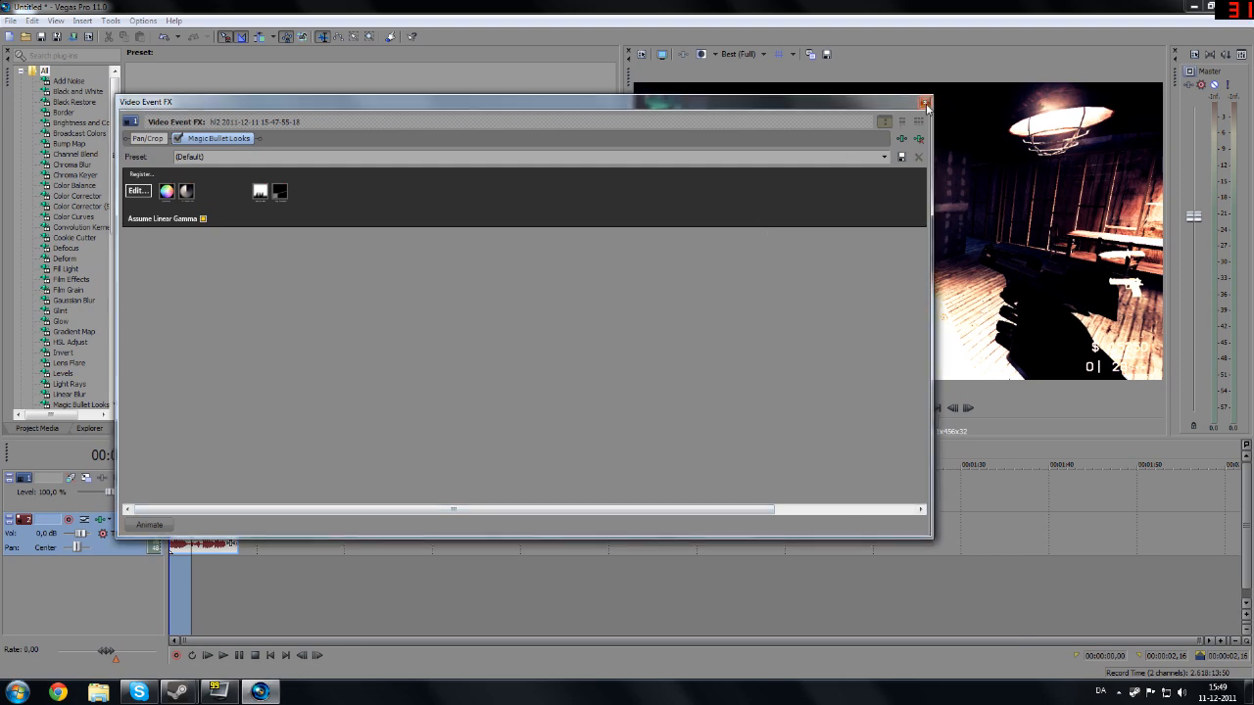
Close Video Event FX, play the graded clip, then stop and rewind to the start.
left_click(924, 103)
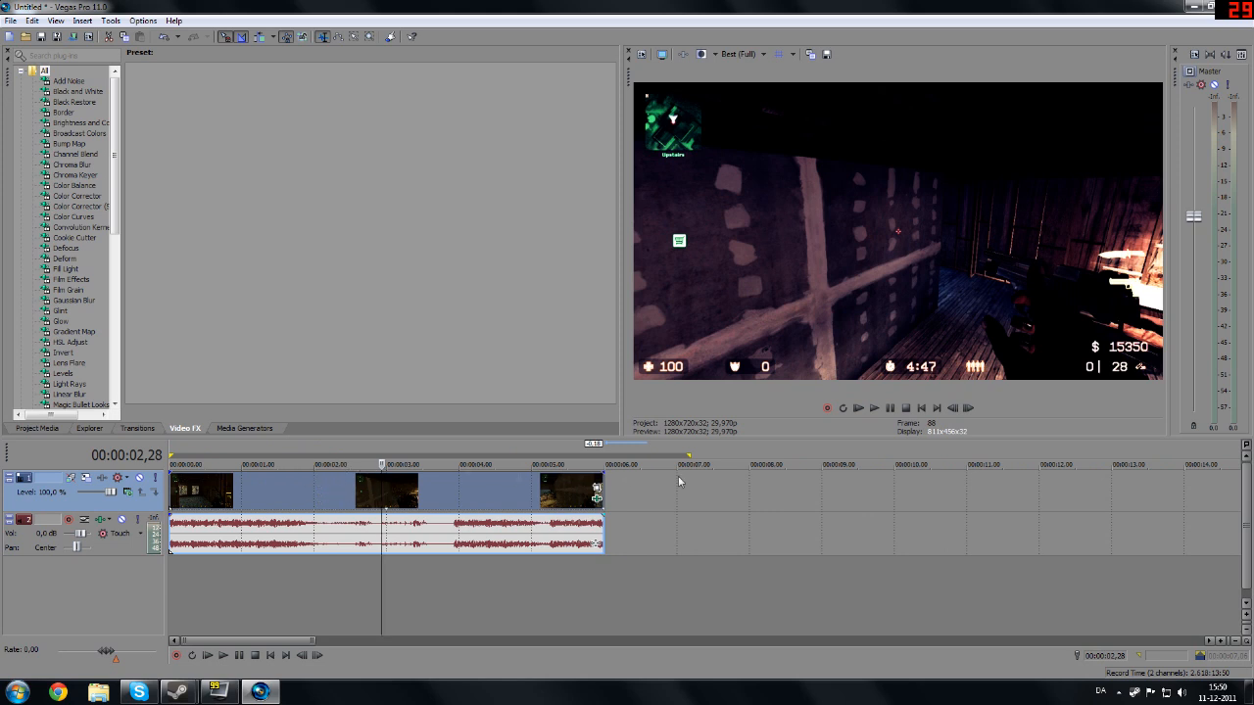
mouse_move(873, 408)
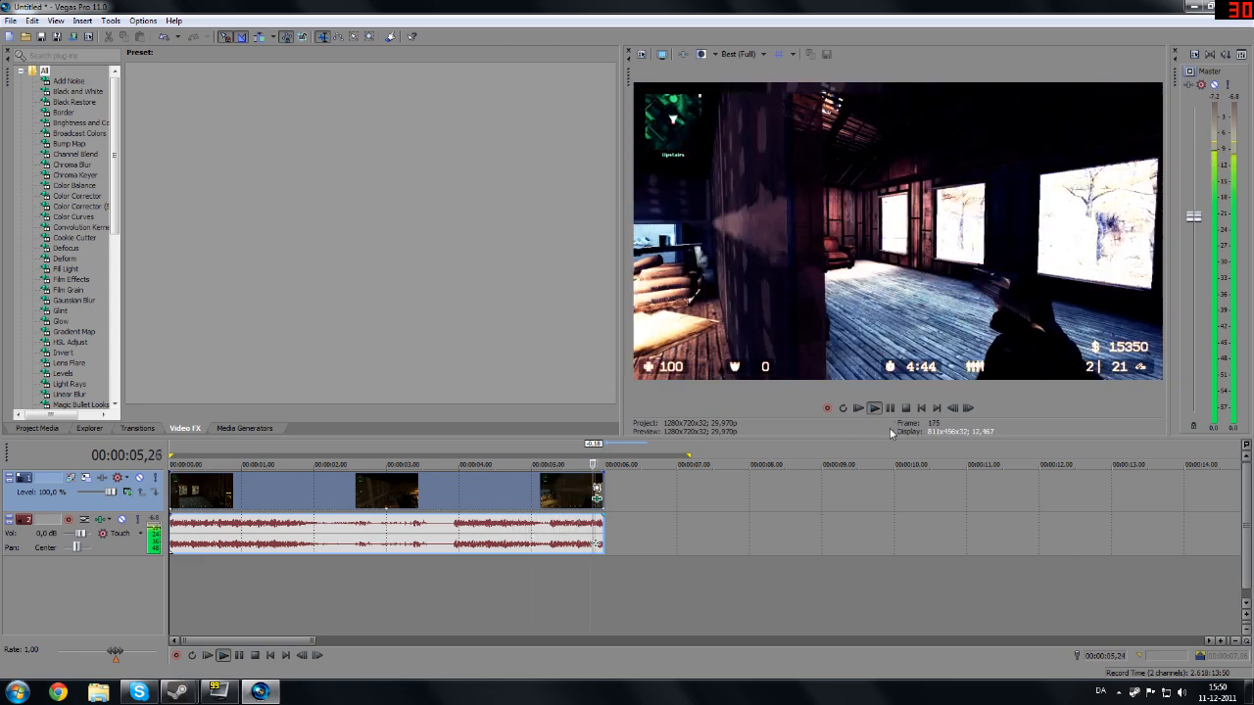
left_click(922, 409)
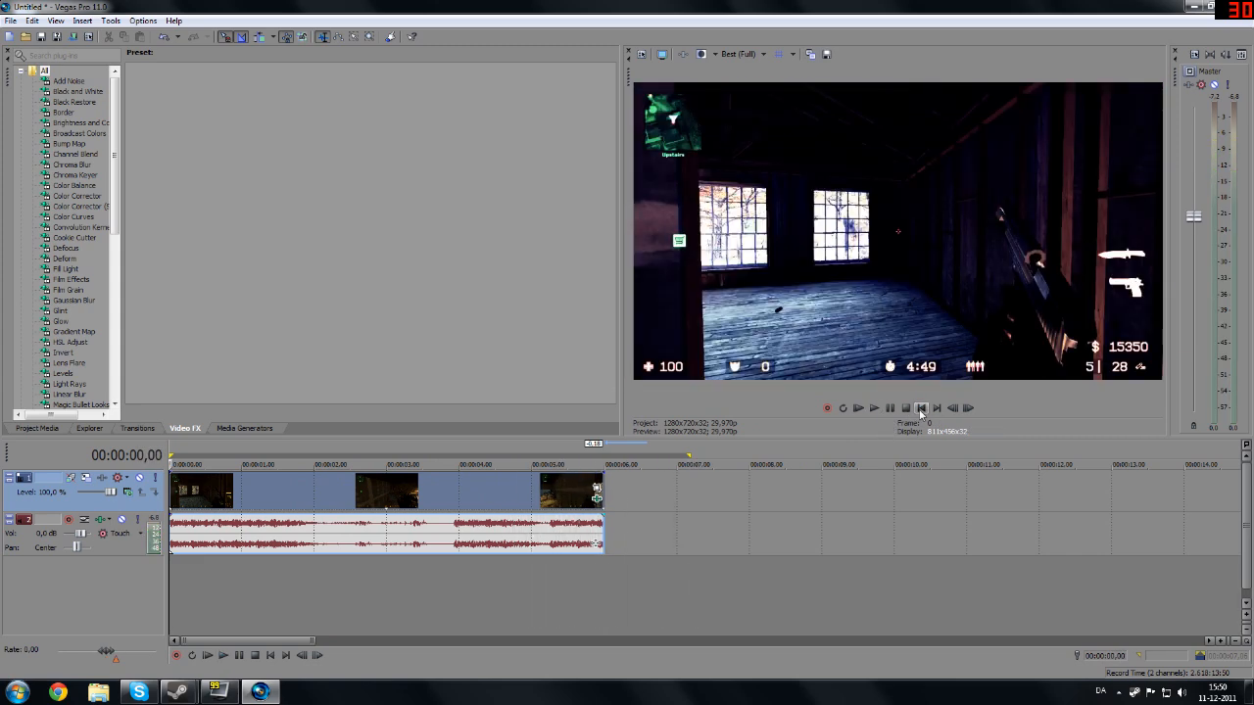
left_click(109, 19)
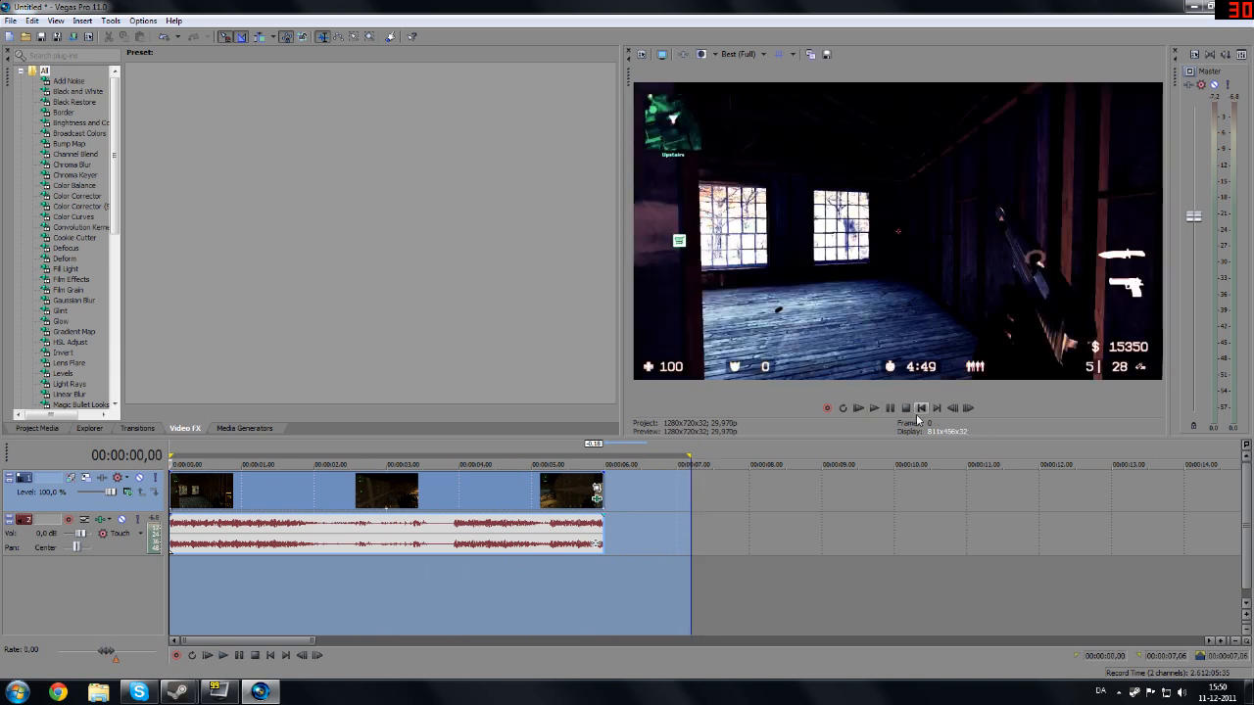
mouse_move(473, 355)
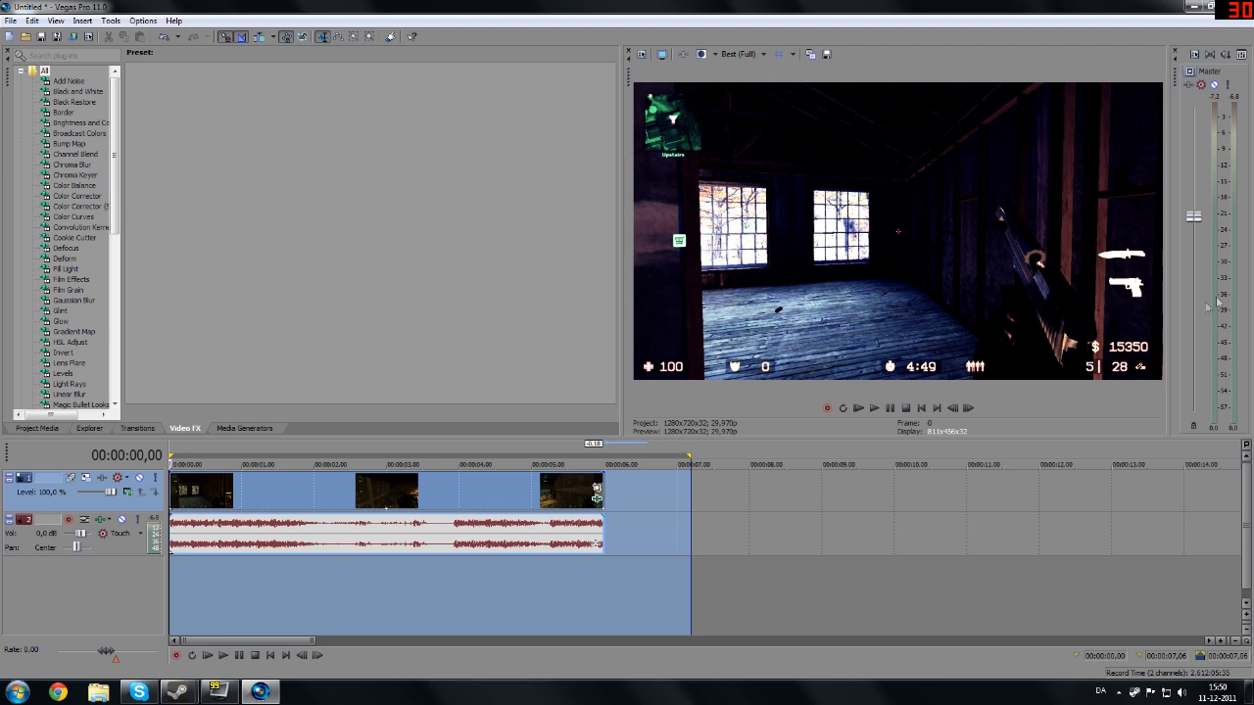
mouse_move(875, 343)
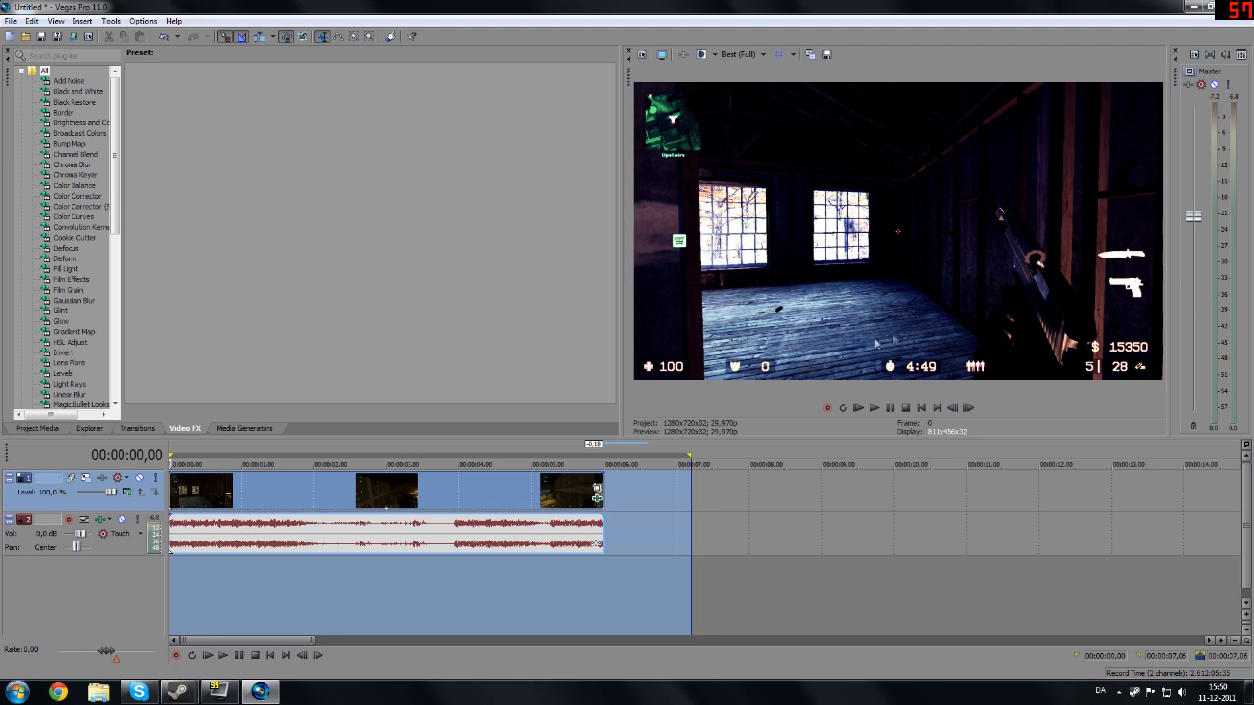
mouse_move(705, 395)
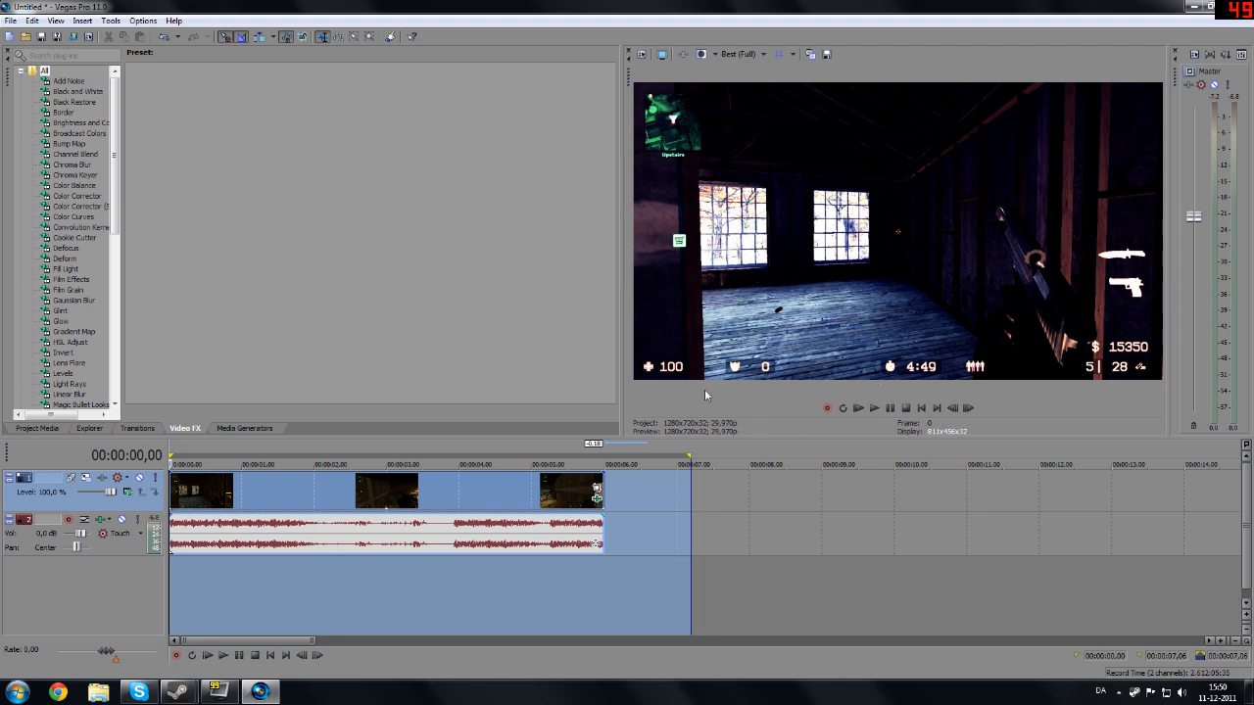
mouse_move(606, 388)
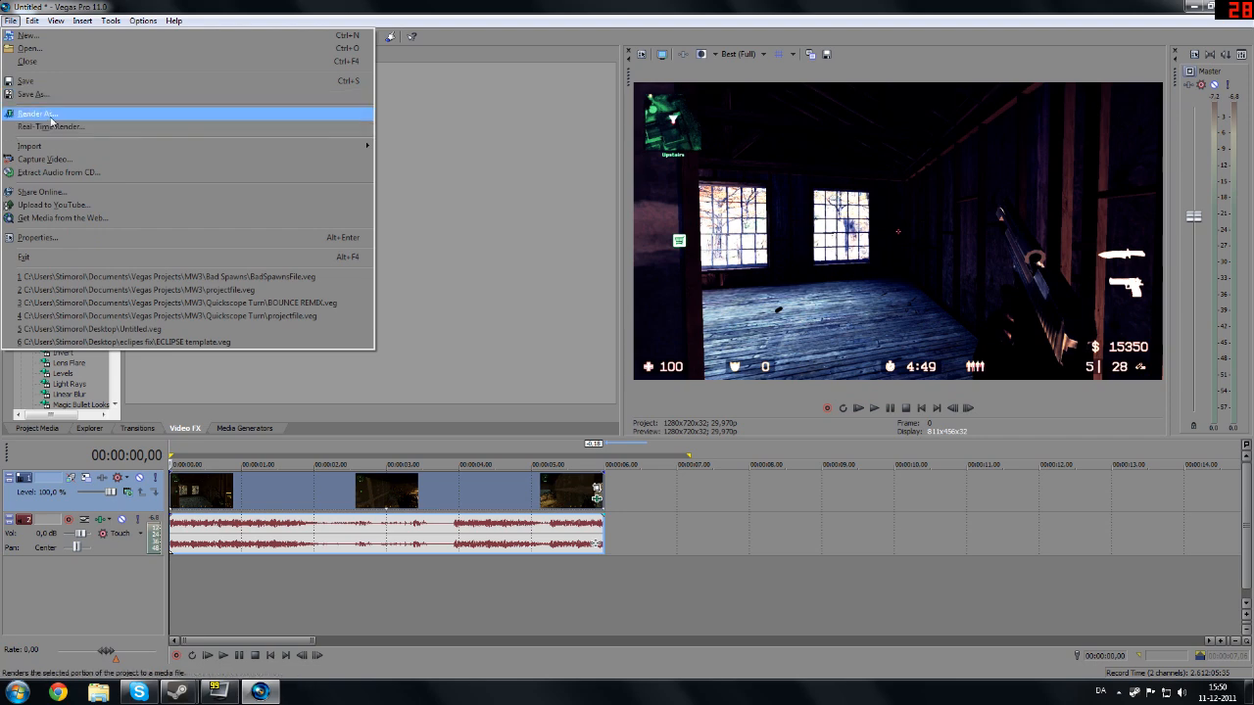
Render as WMV 6 Mbps HD 720-30p, choosing the CSS\Hacker1 output folder.
left_click(38, 113)
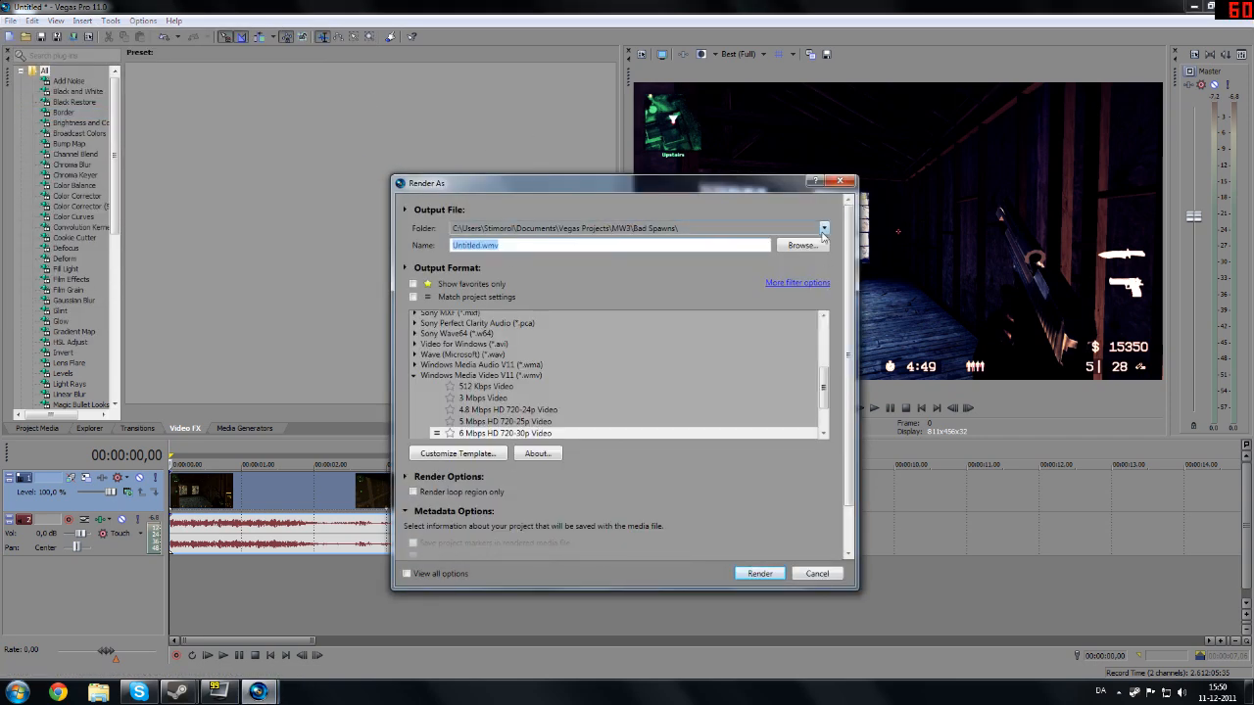
left_click(824, 228)
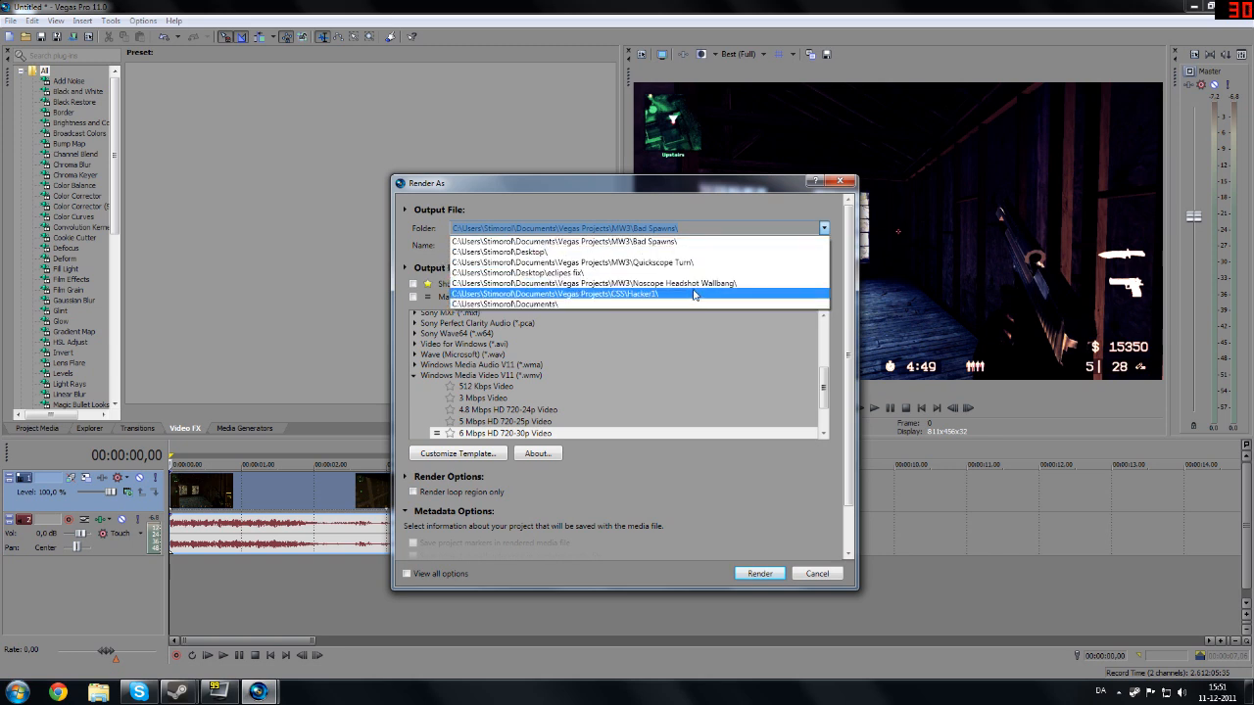
left_click(592, 293)
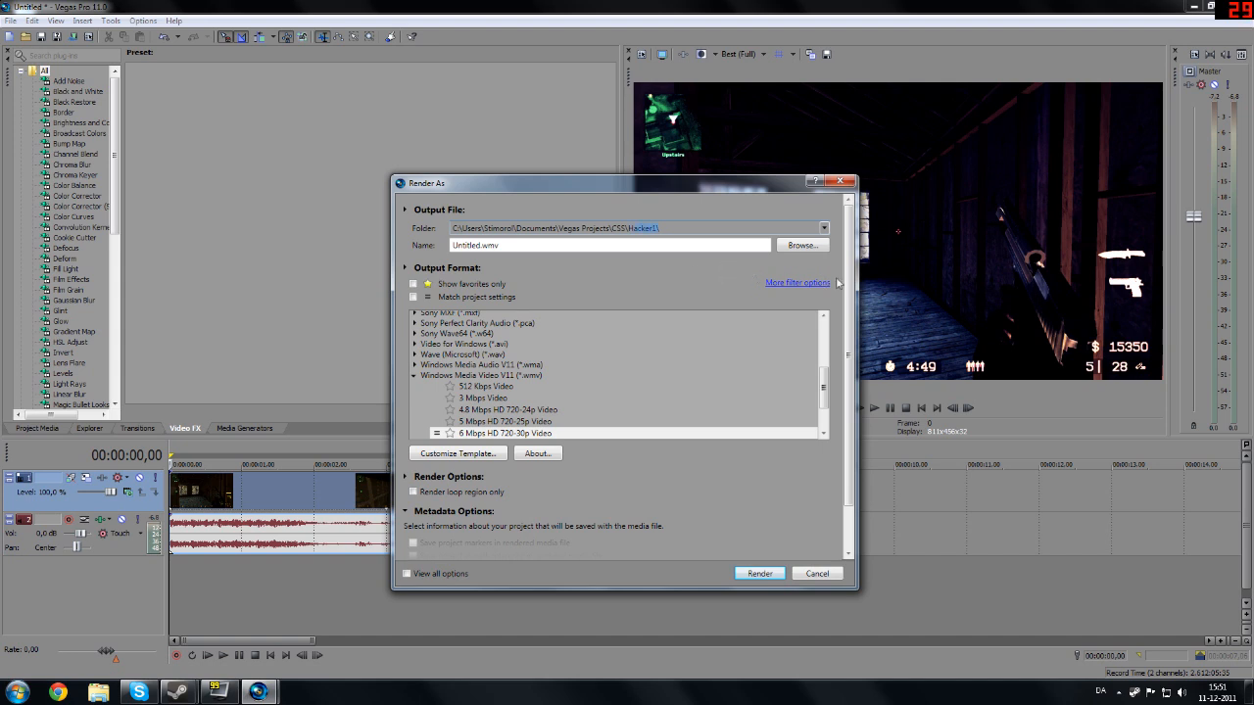
left_click(802, 245)
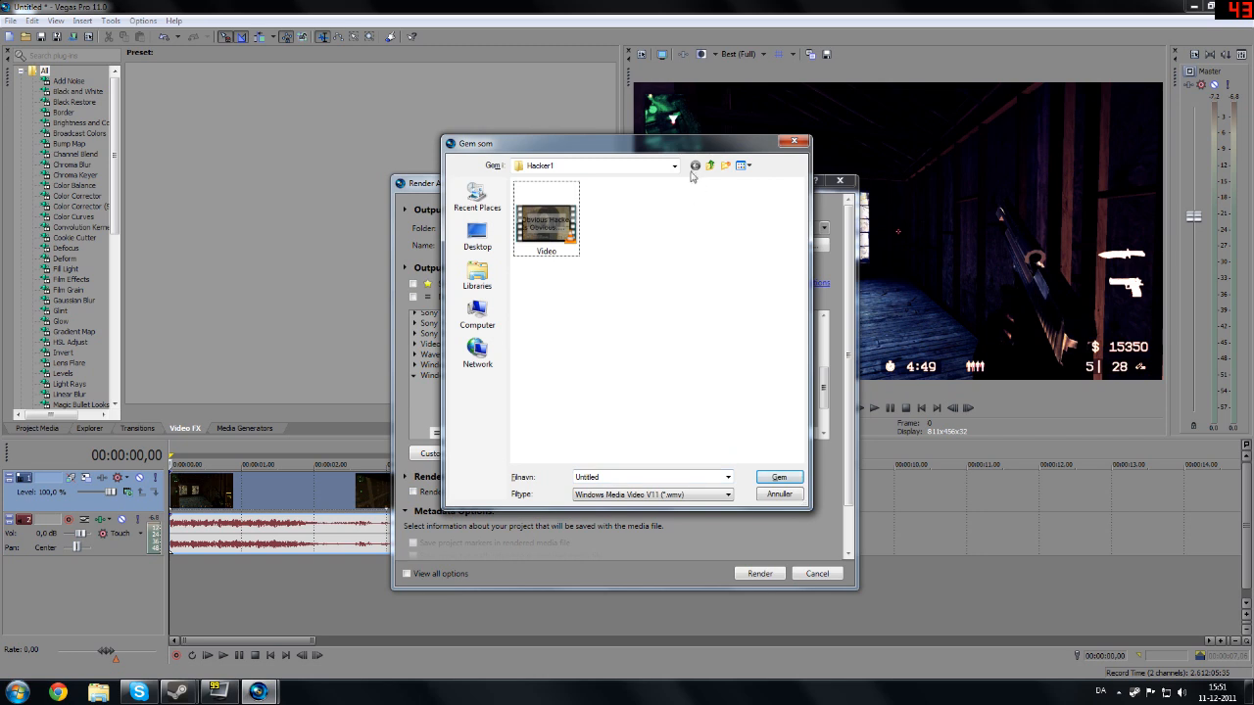
Name the render file Vidtst in the Vegas Projects folder and confirm with Gem.
left_click(710, 164)
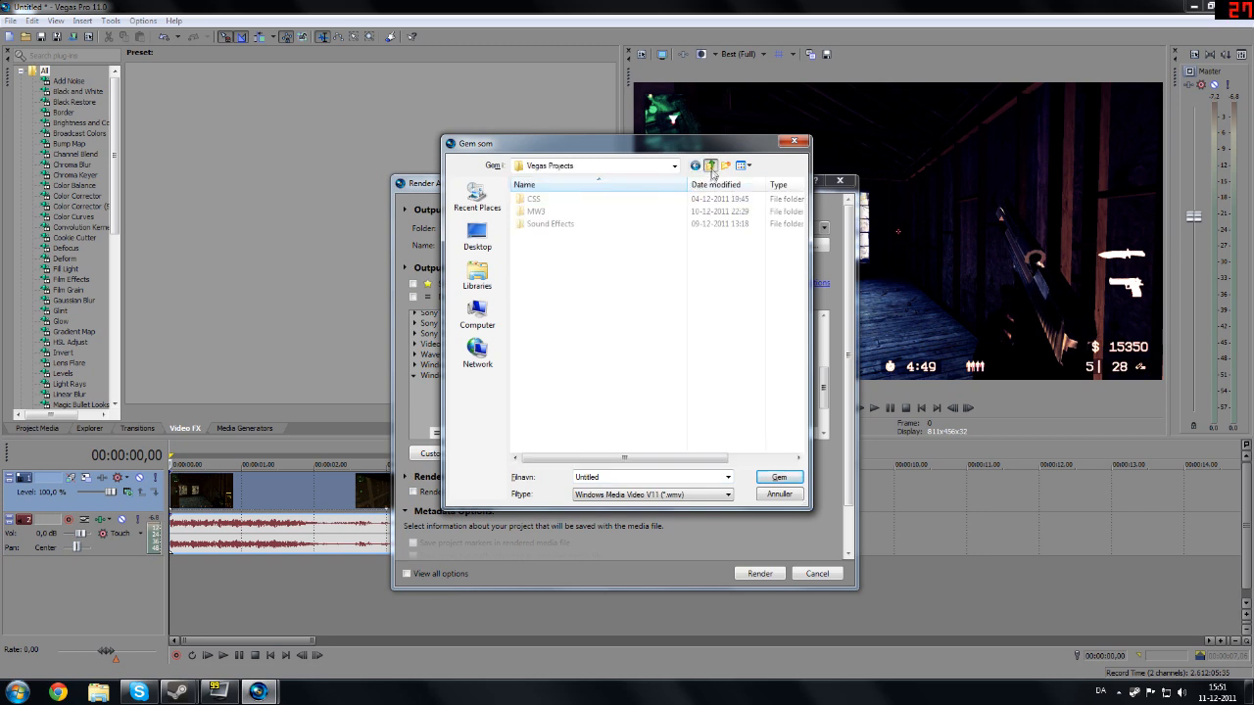
left_click(536, 212)
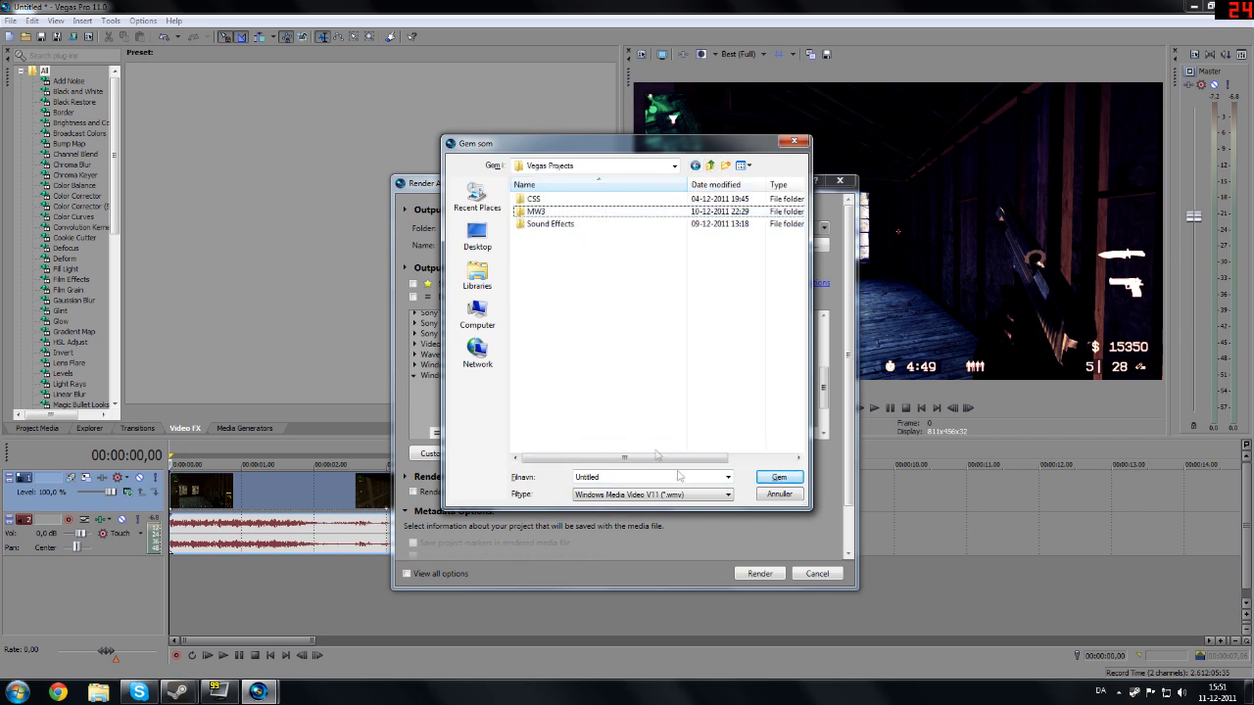
type("V")
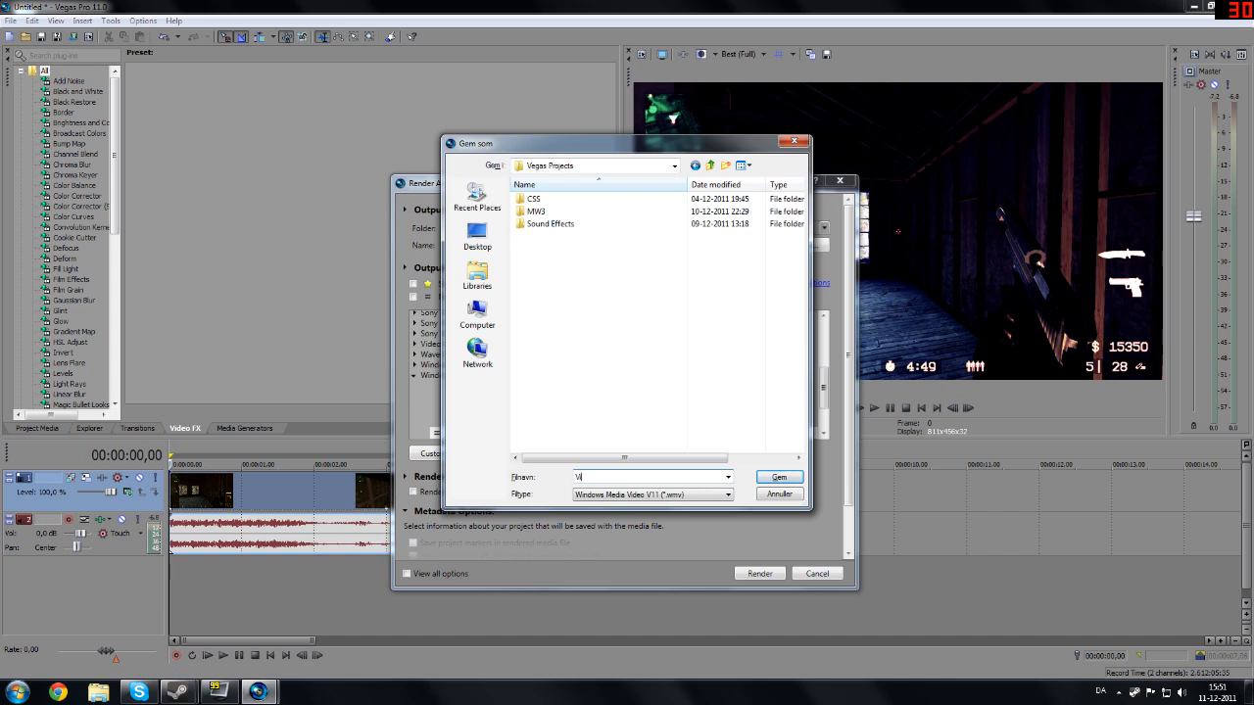
left_click(777, 477)
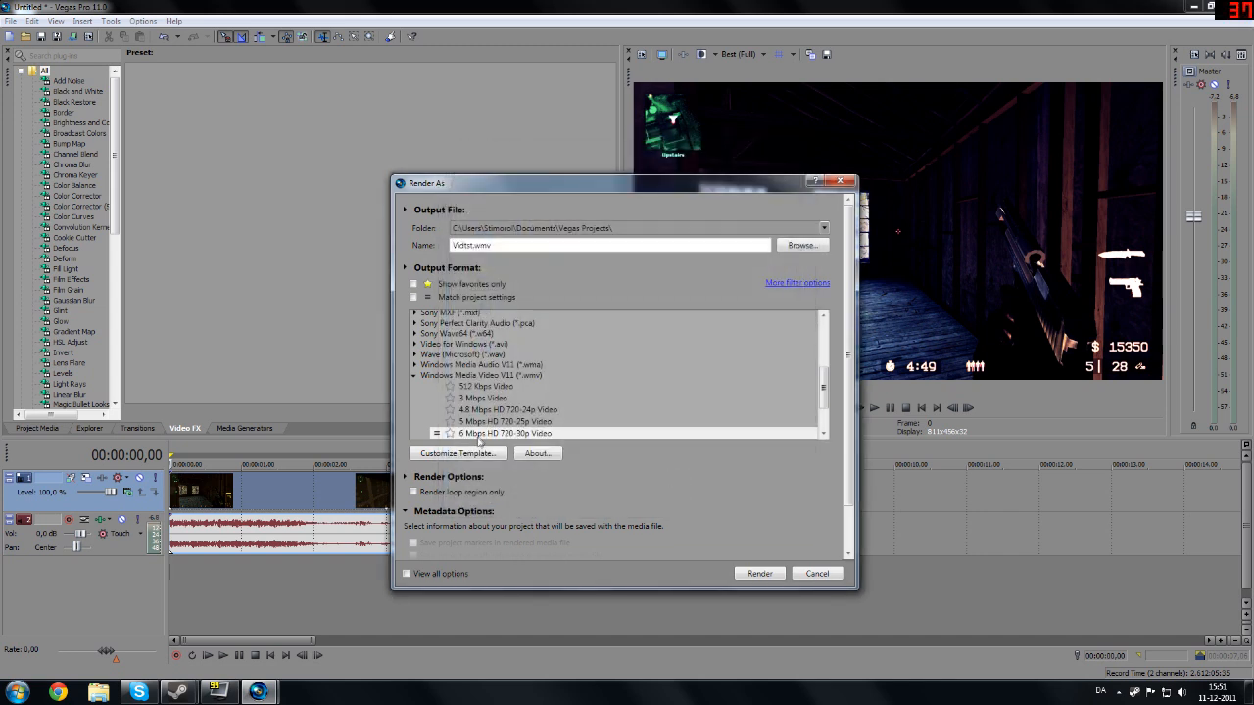
Render the project with the Windows Media Video V11 6 Mbps HD 720-30p template.
left_click(505, 433)
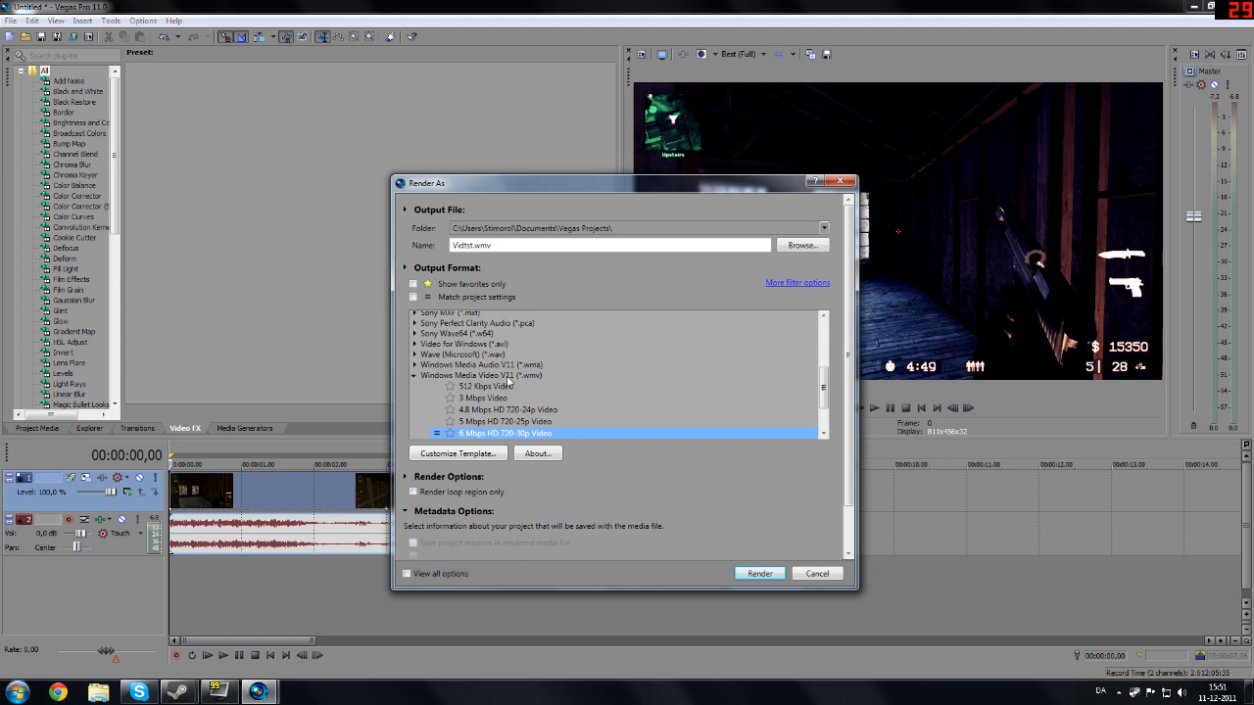
mouse_move(596, 498)
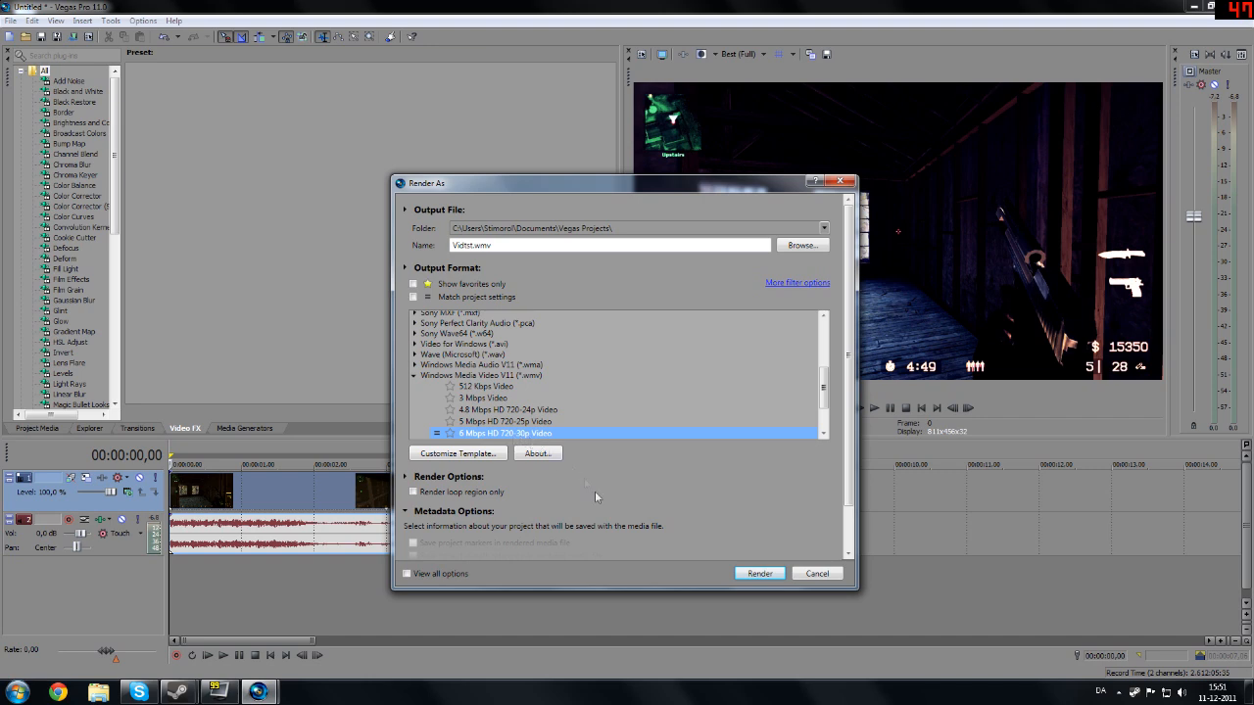
left_click(759, 573)
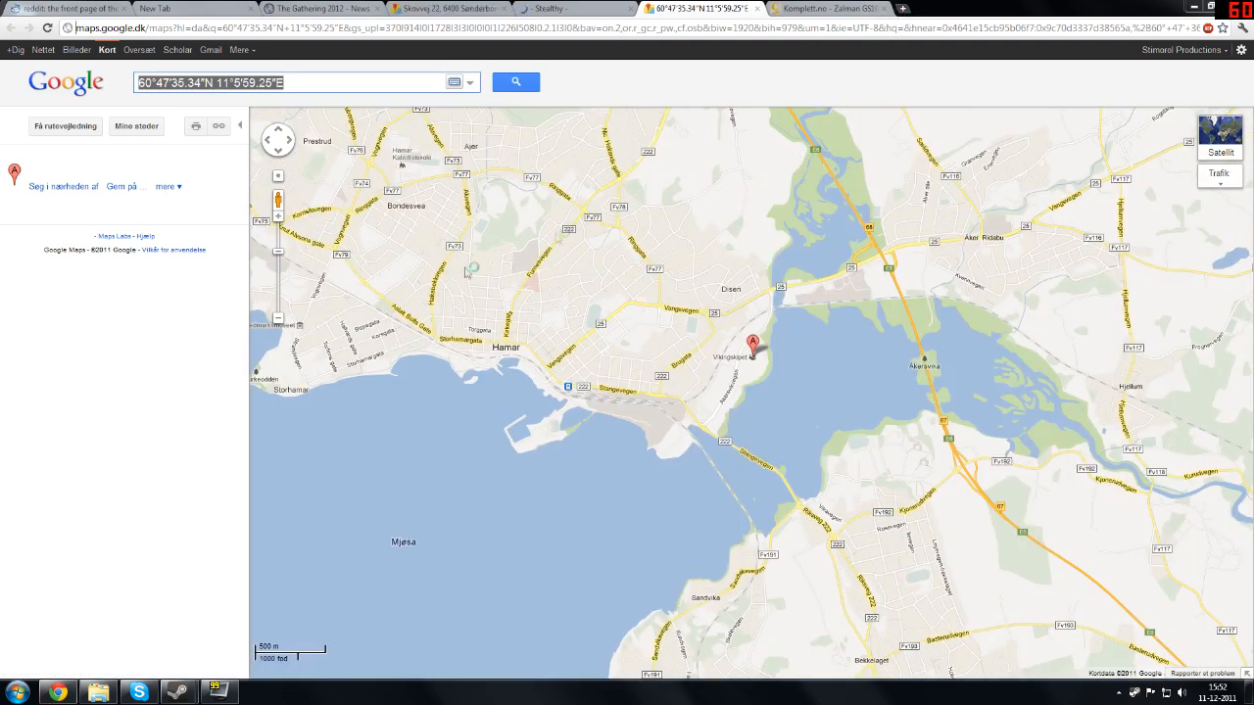
Open YouTube from Chrome's Most visited thumbnails and go to its Upload page.
left_click(154, 8)
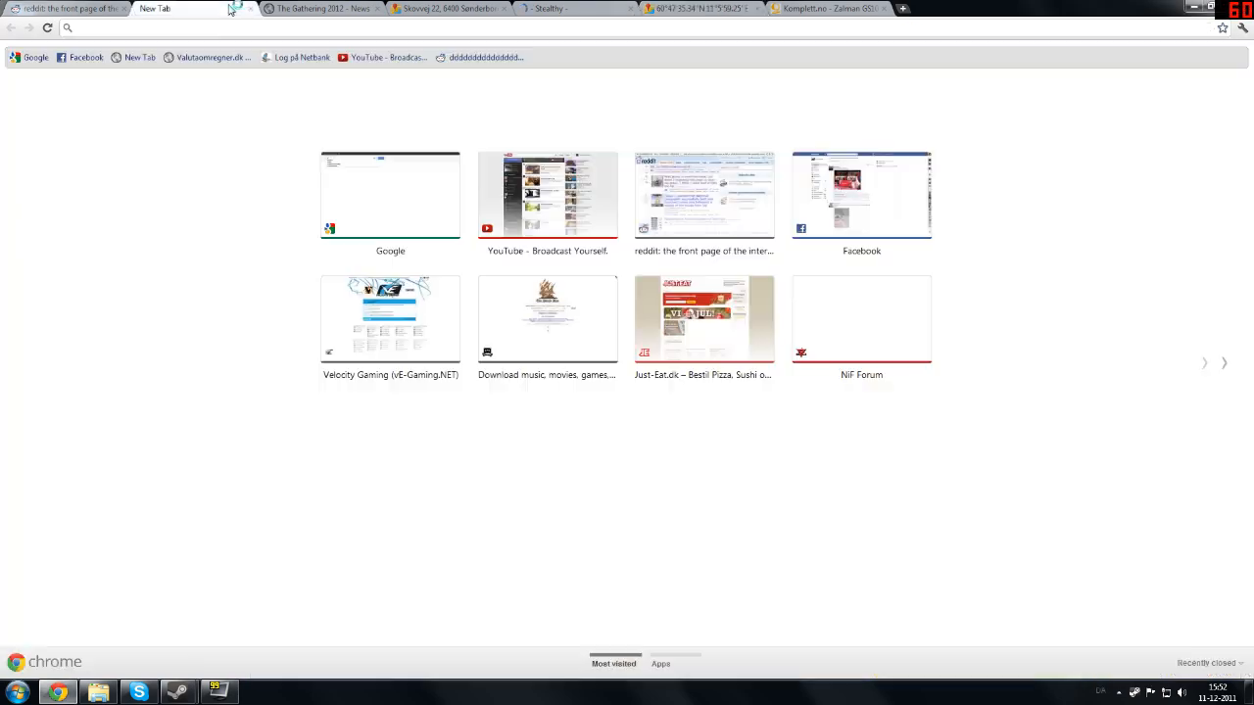
left_click(548, 194)
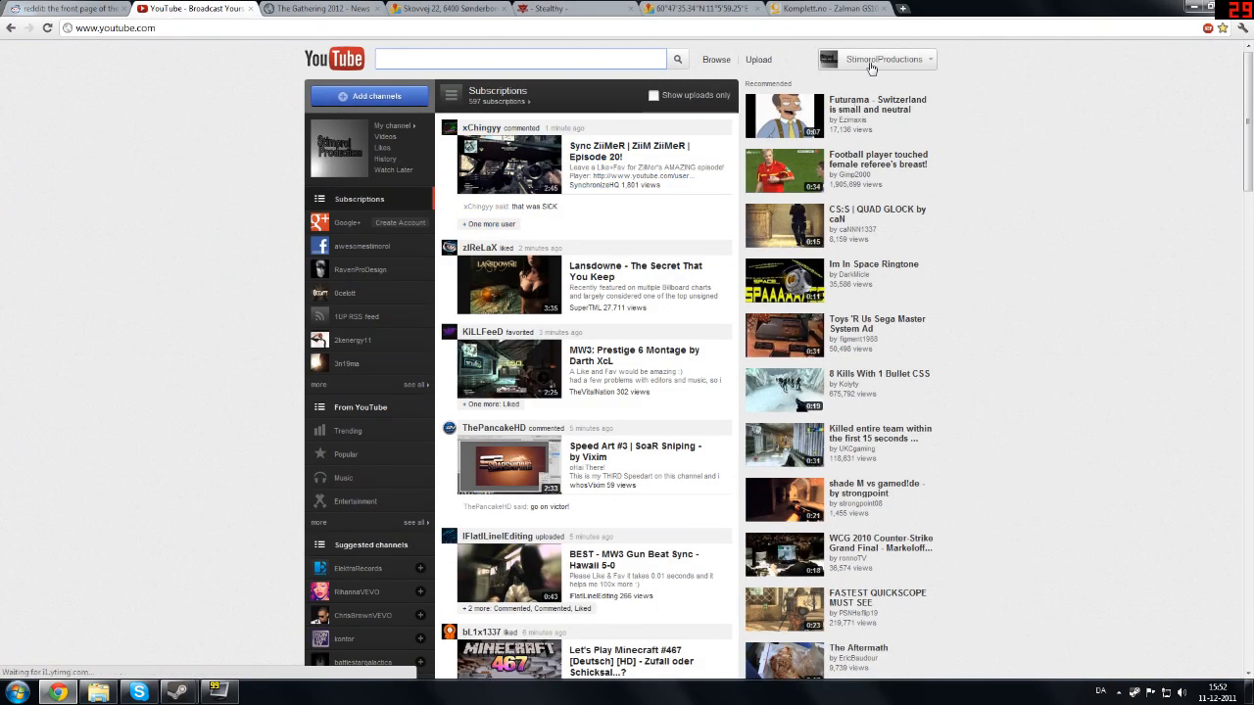
left_click(758, 59)
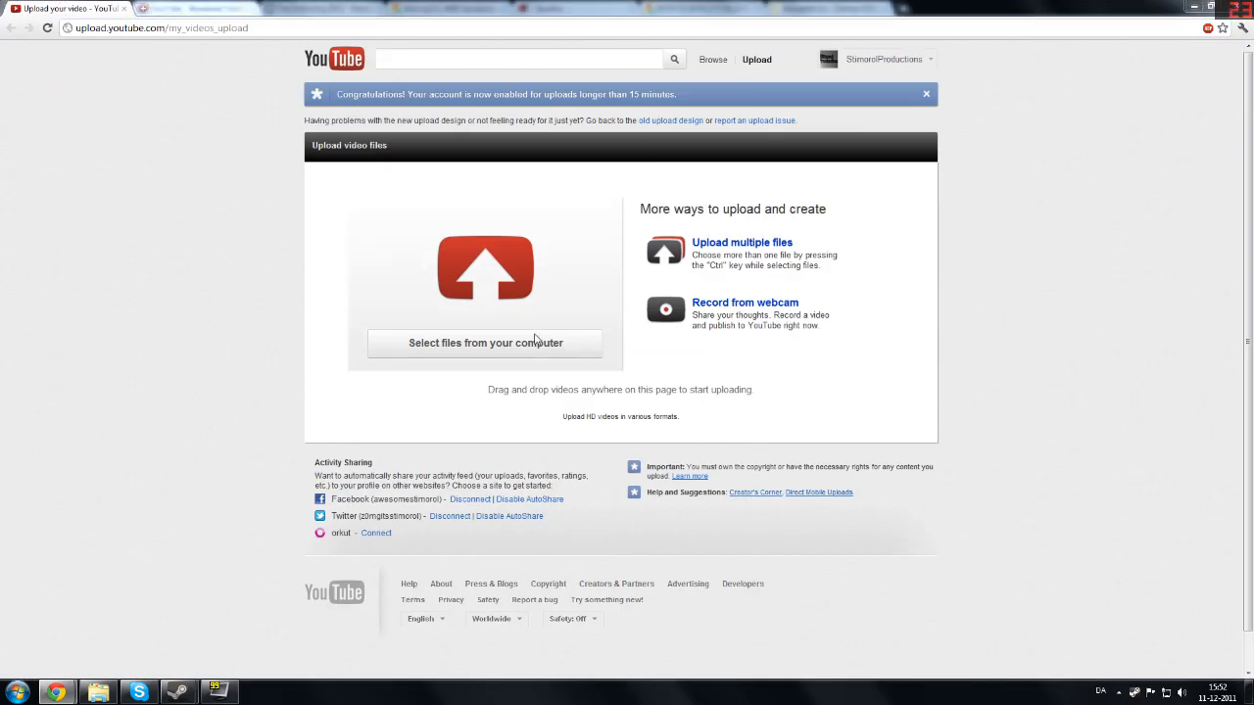
Pick Vidtst from Documents > Vegas Projects and start its upload.
left_click(485, 343)
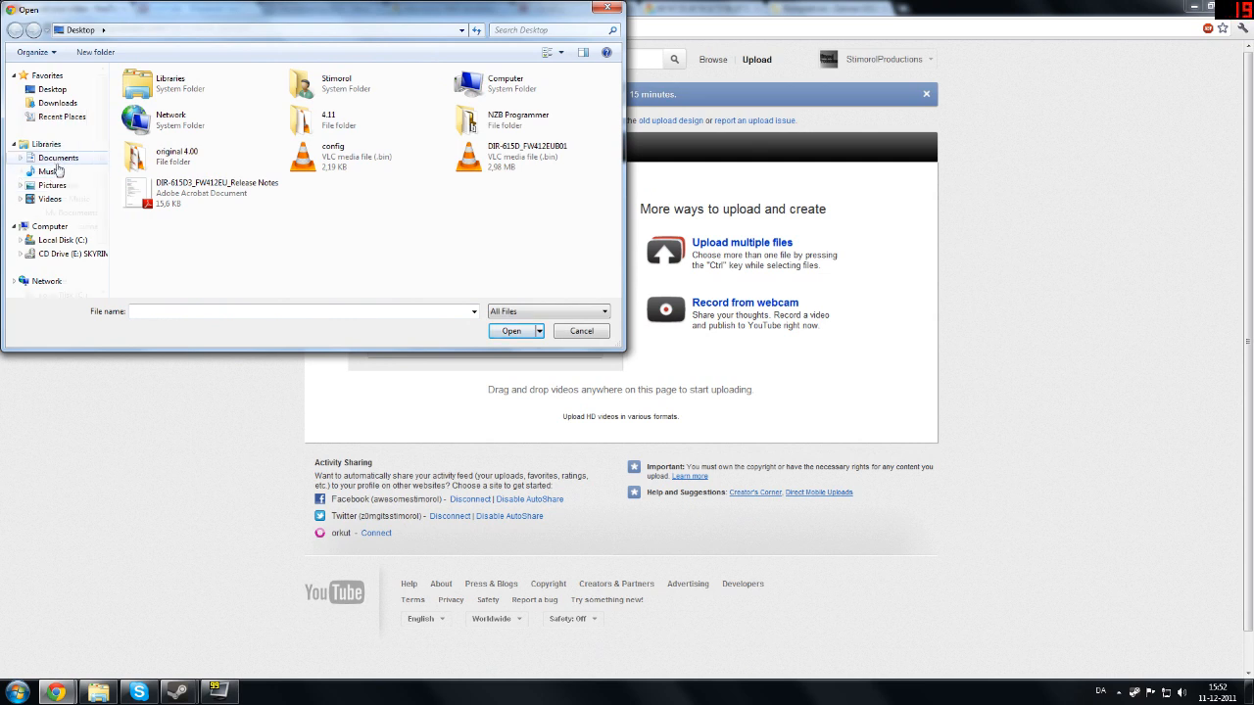
left_click(58, 158)
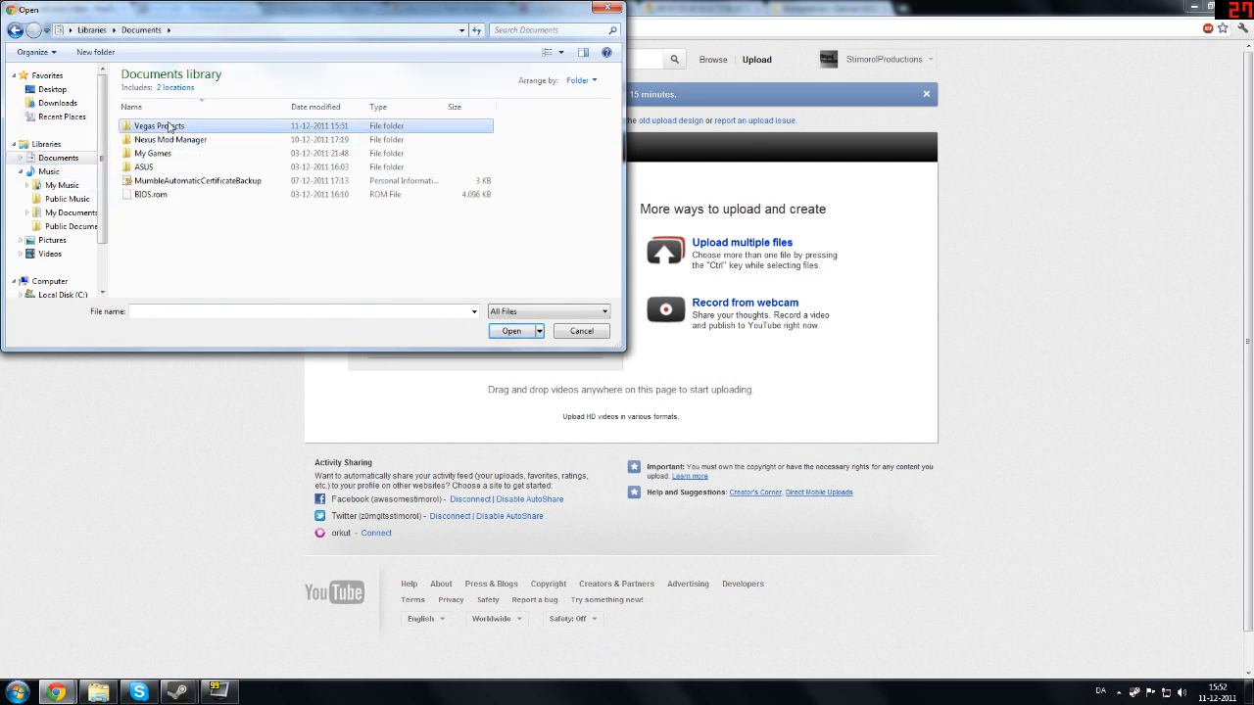
double_click(157, 126)
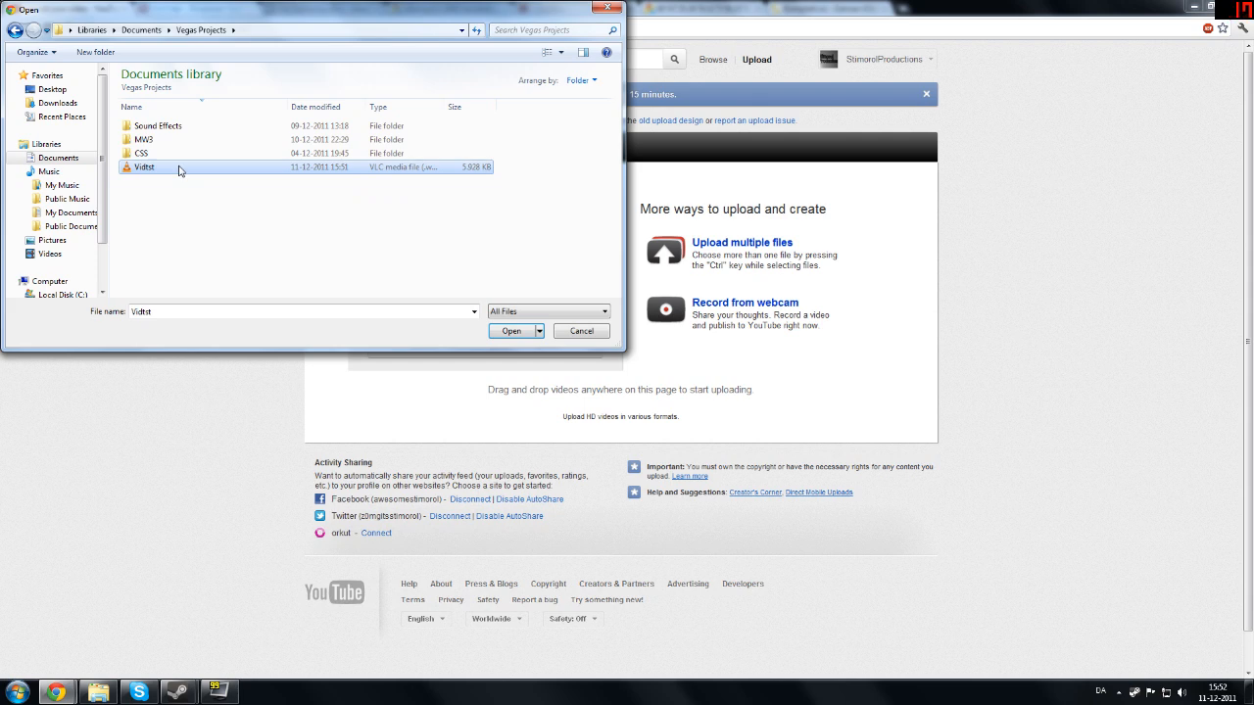
left_click(510, 330)
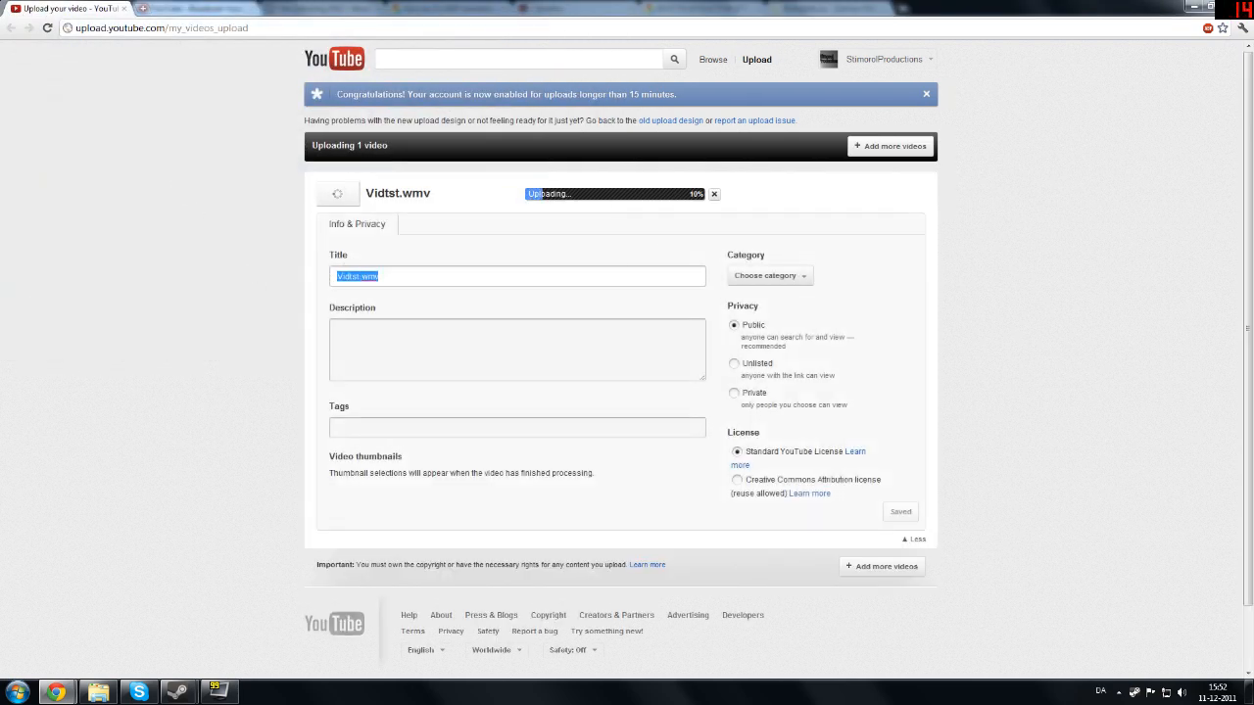
Title the video 'Something Cool', tag it 'Something Cool', add a short description, and save.
type("Something")
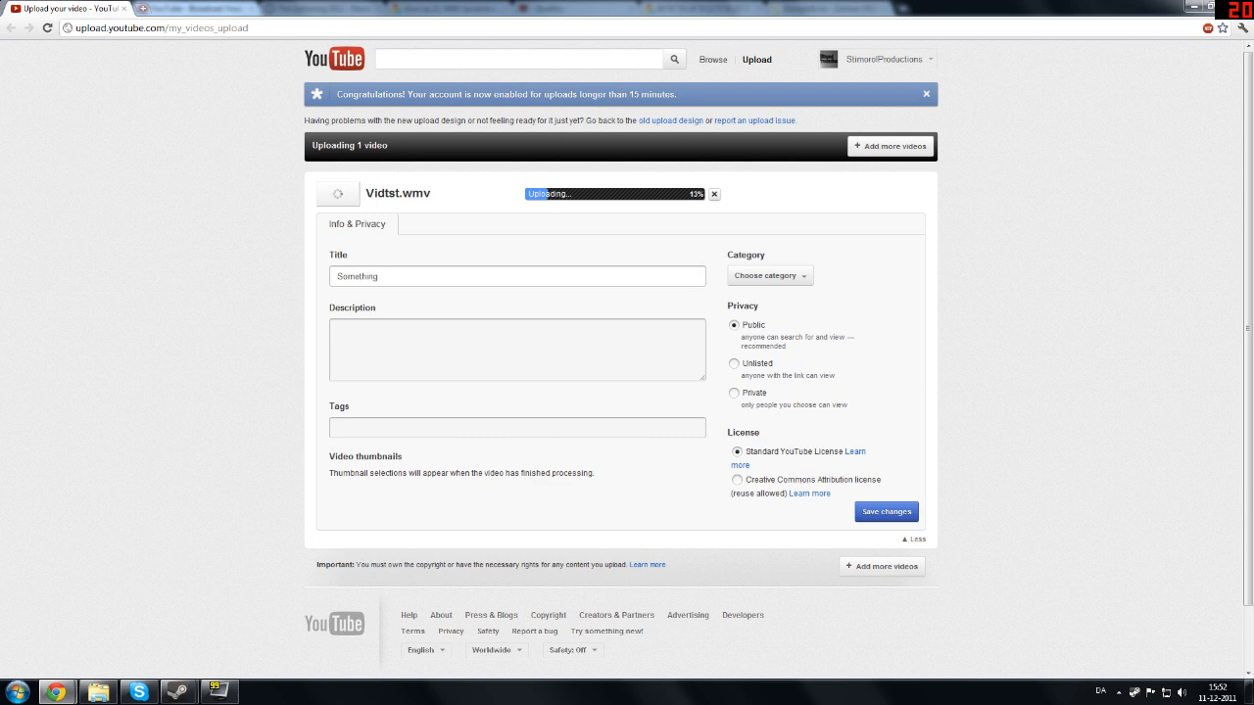
type("Cool")
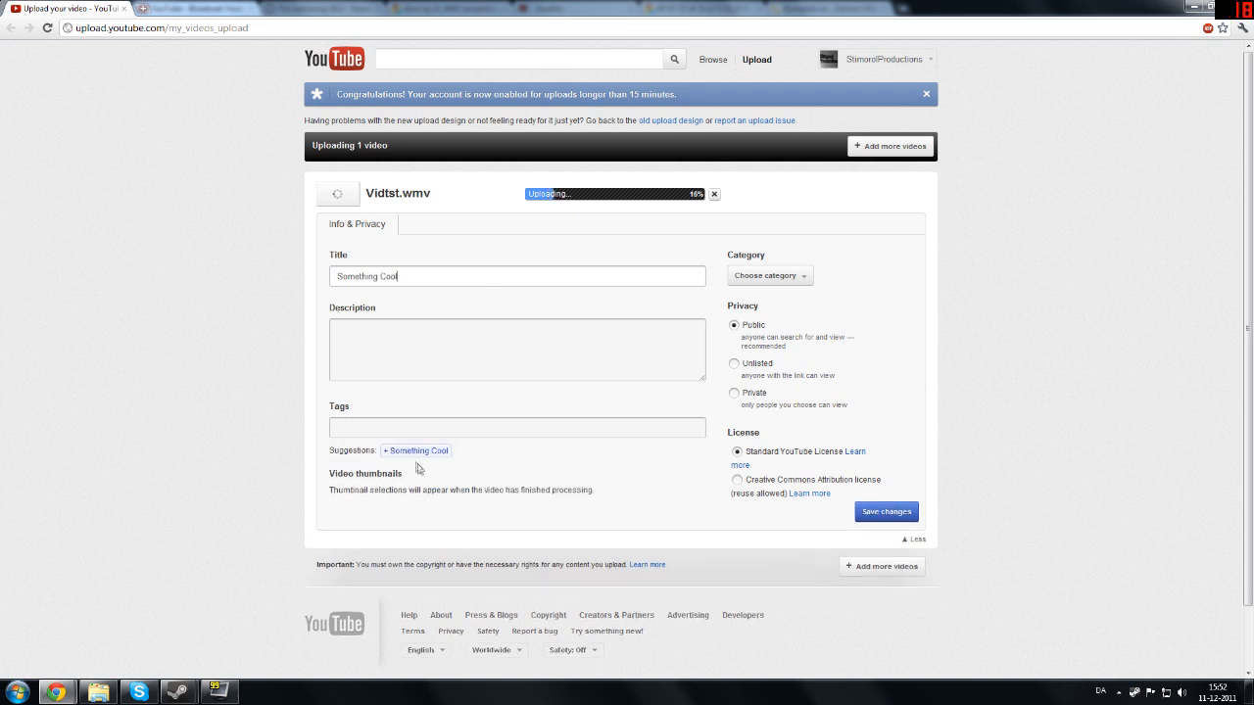
left_click(415, 451)
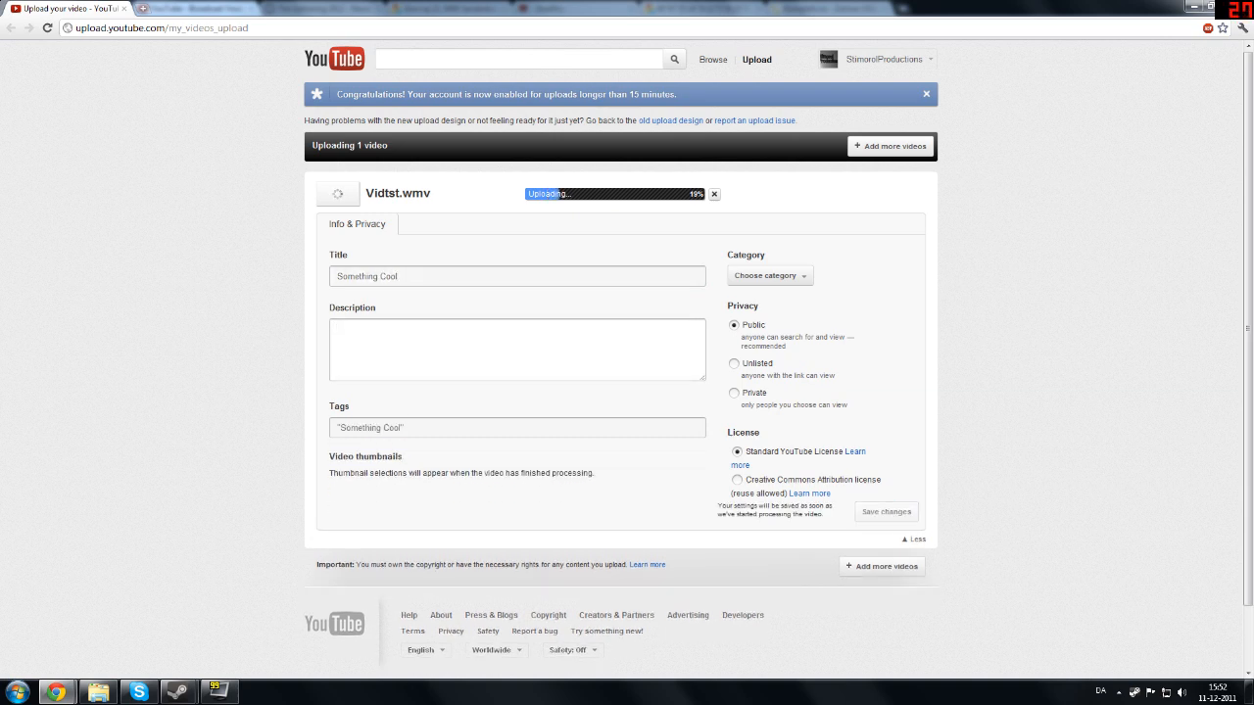
type("yeah")
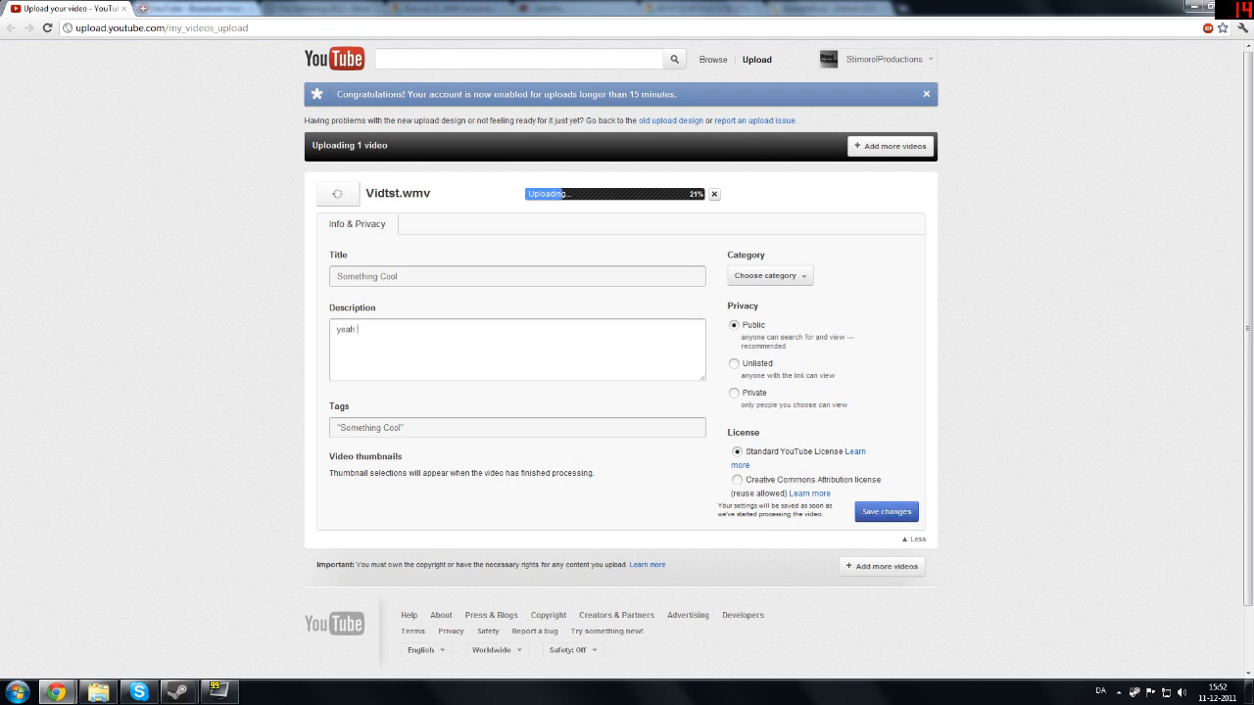
type("this is something cool .. its cool")
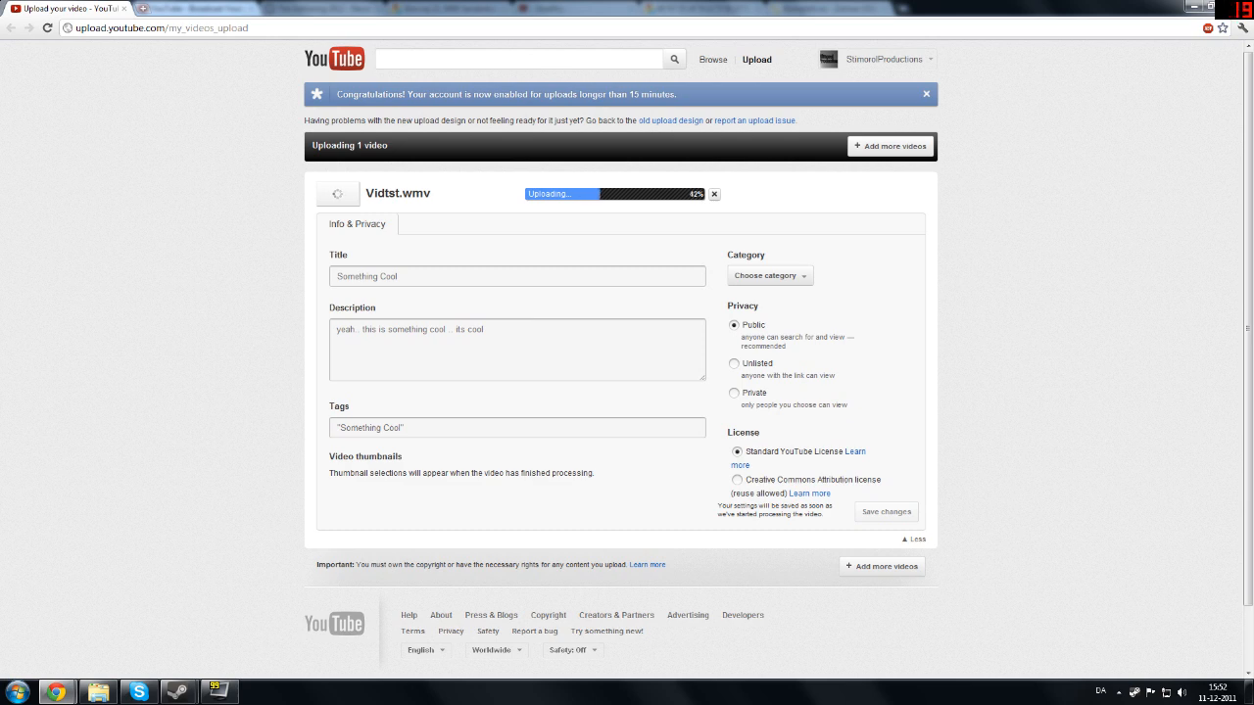
left_click(885, 512)
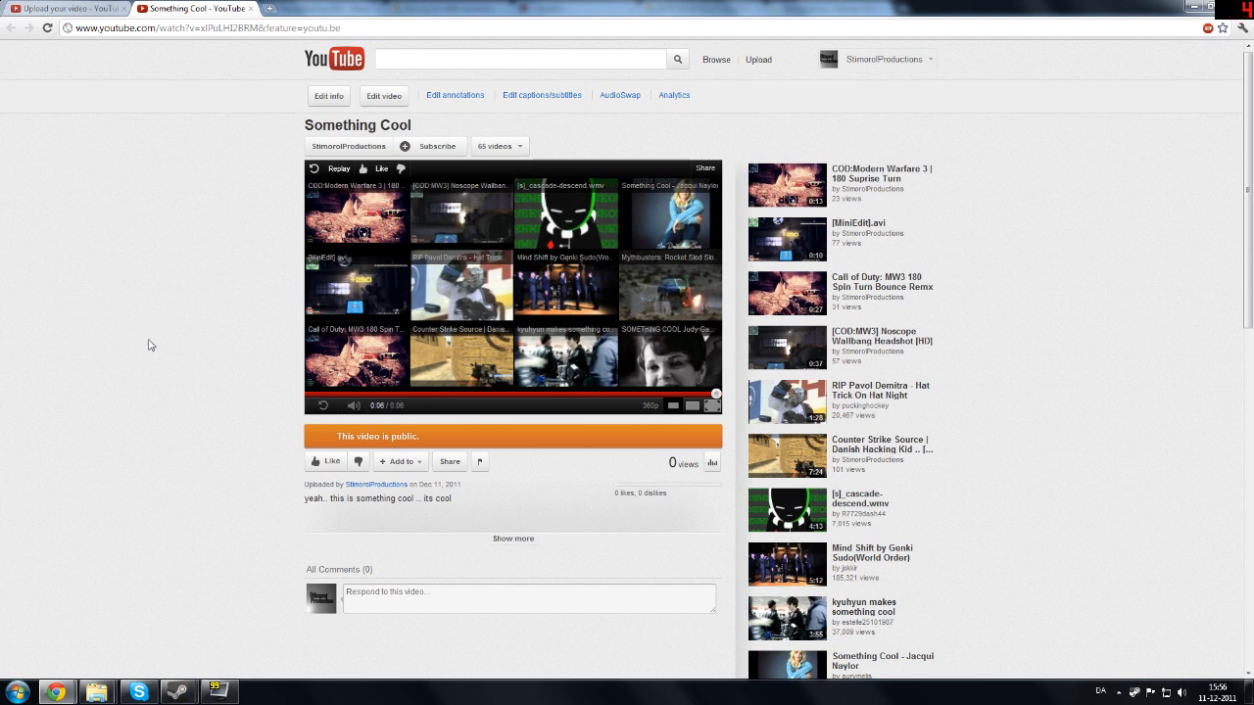
mouse_move(183, 357)
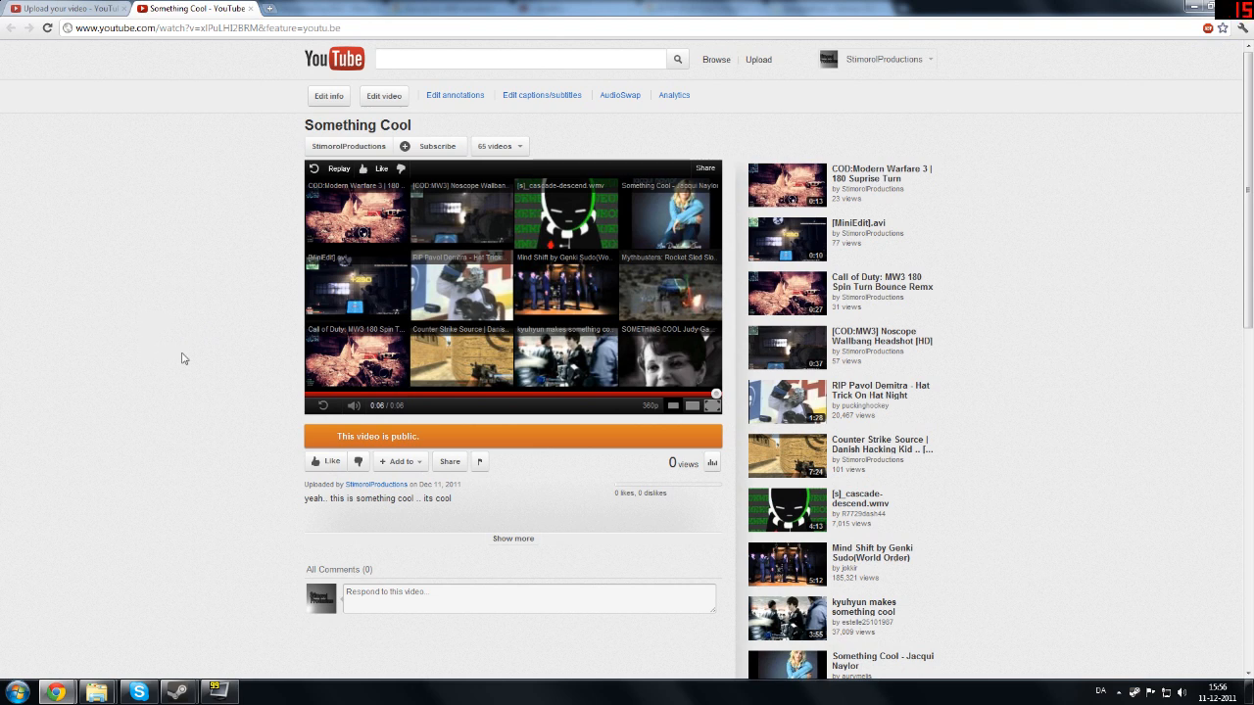